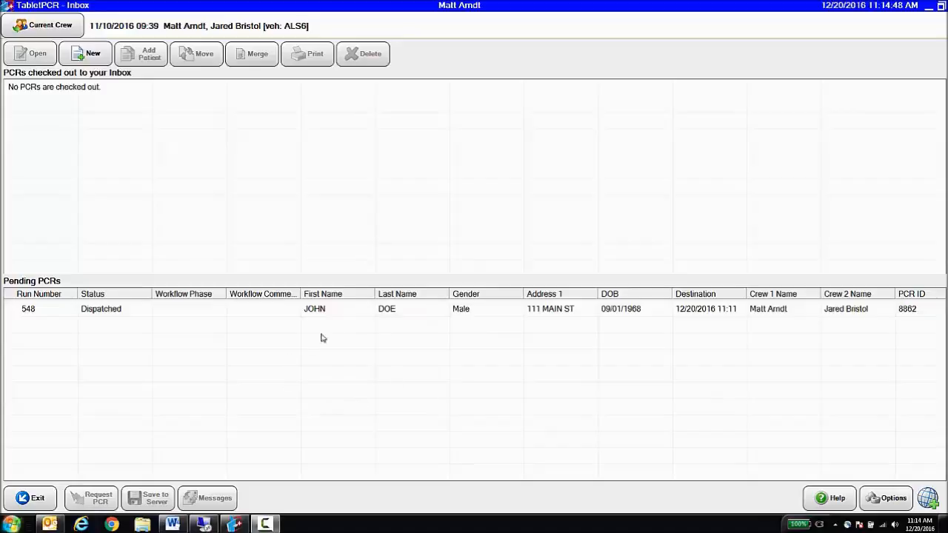
{"action": "mouse_move", "coordinate": [286, 385]}
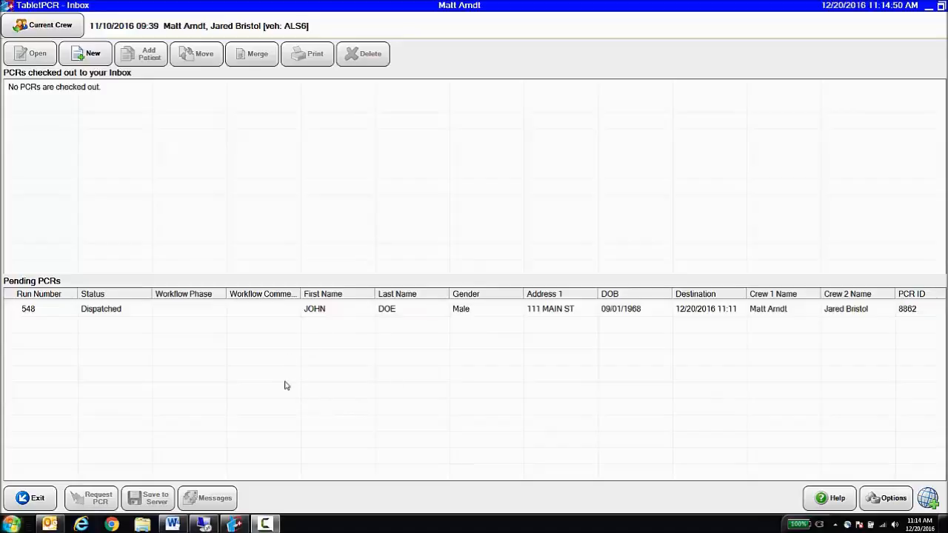
- Check out pending run 548 into the inbox and open its PCR at dispatch details
{"action": "left_click", "coordinate": [100, 309]}
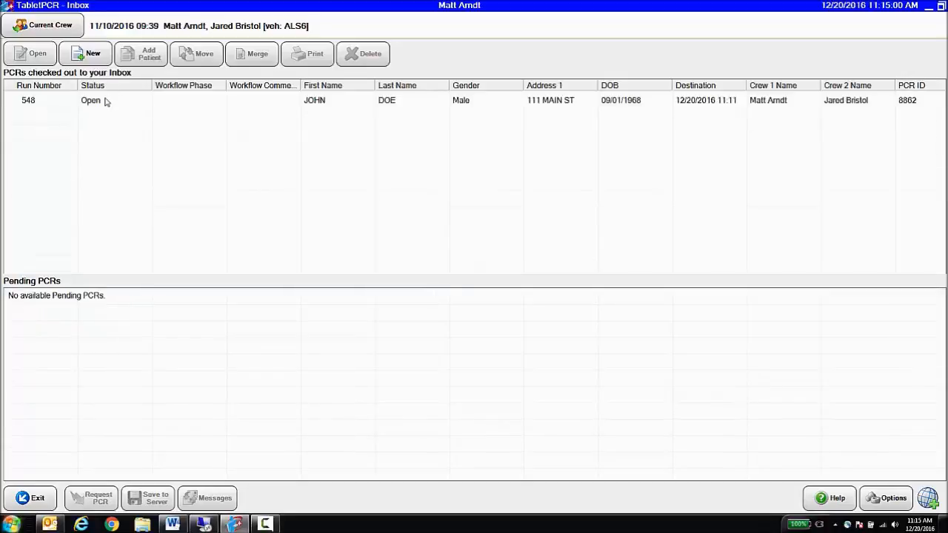
{"action": "left_click", "coordinate": [39, 100]}
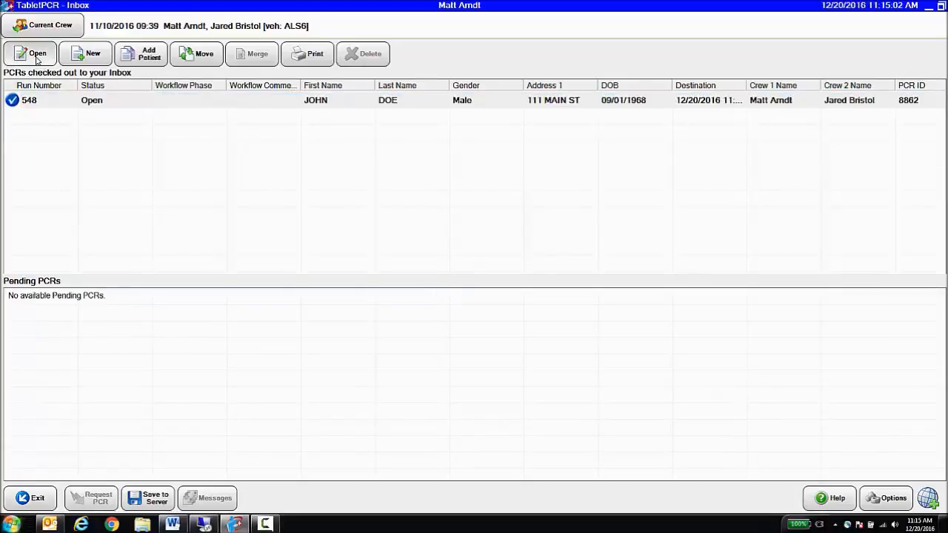
{"action": "left_click", "coordinate": [38, 54]}
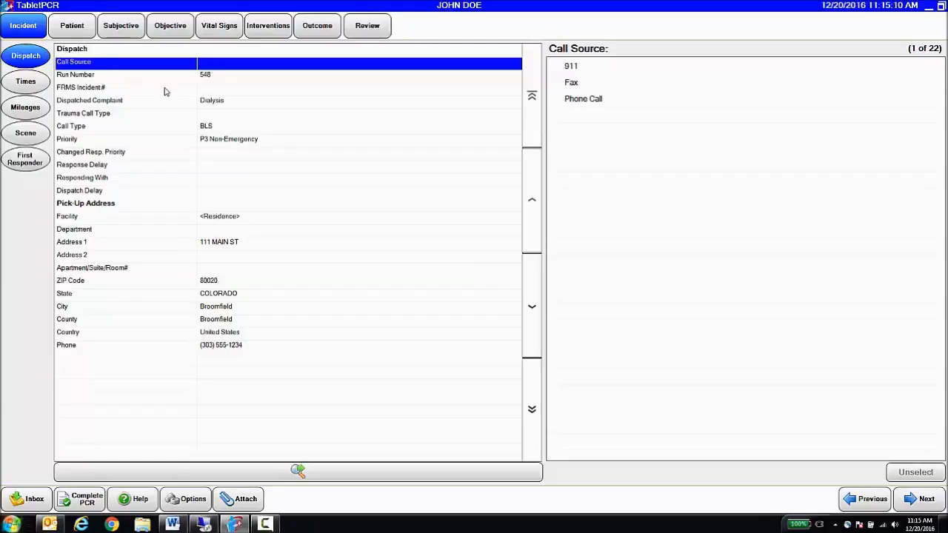
{"action": "mouse_move", "coordinate": [184, 97]}
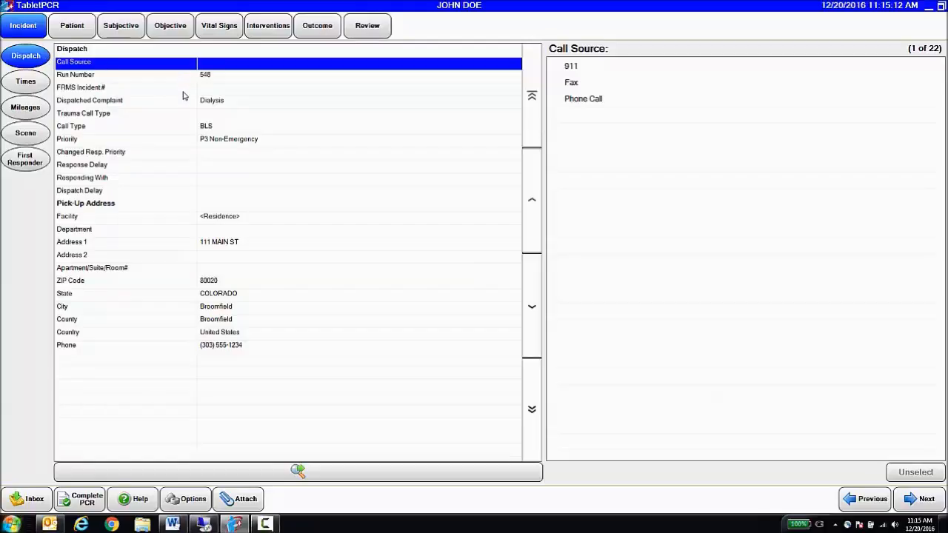
{"action": "mouse_move", "coordinate": [176, 138]}
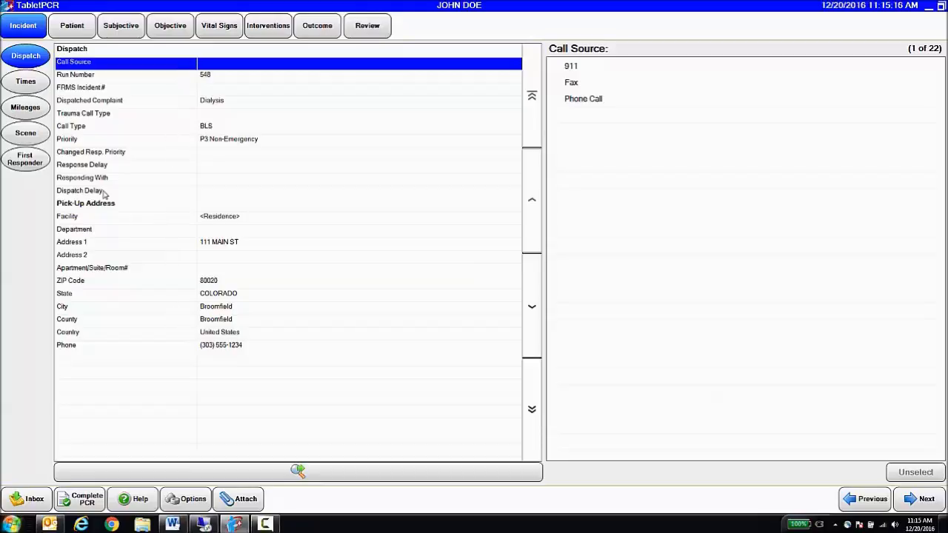
- Review the incident's prefilled times, then its odometer readings and transport mileage
{"action": "left_click", "coordinate": [25, 82]}
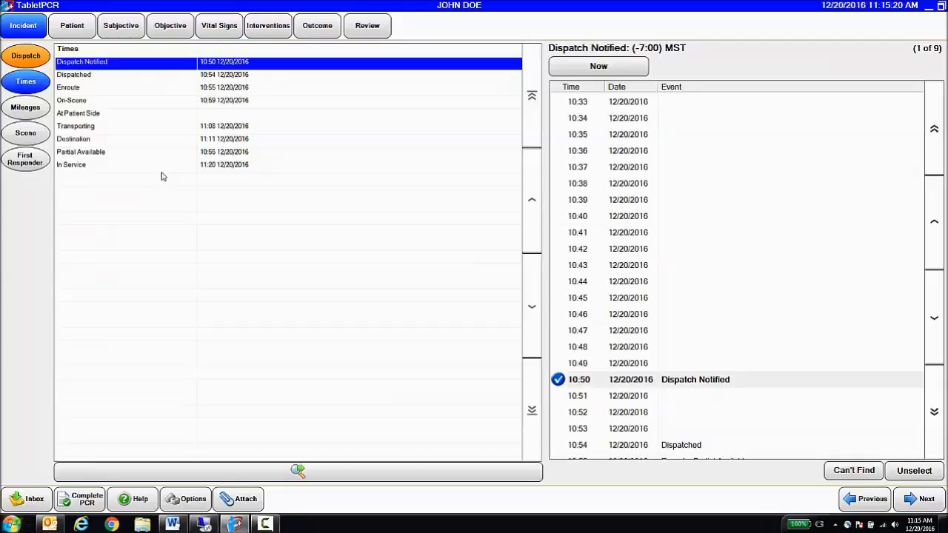
{"action": "left_click", "coordinate": [26, 107]}
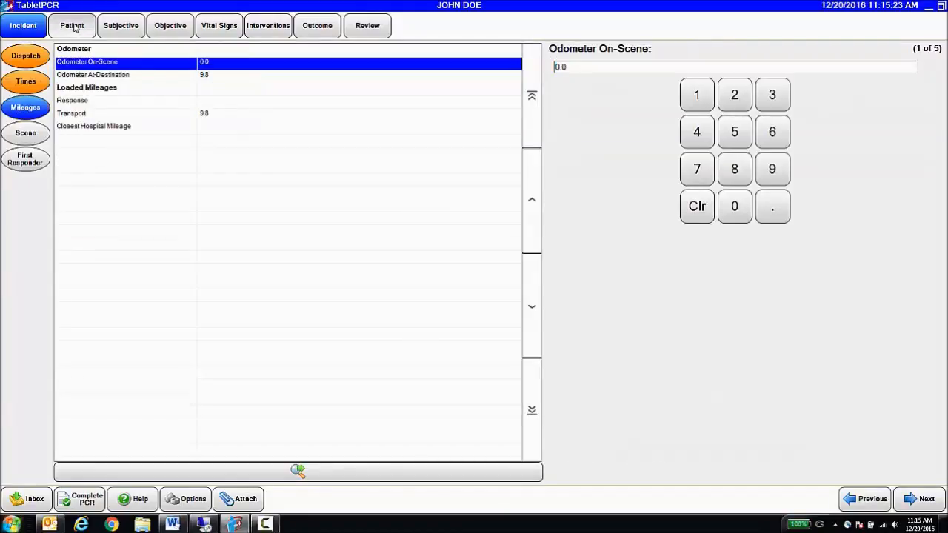
- Show John Doe's prefilled personal details and home address in the Patient section
{"action": "left_click", "coordinate": [72, 25]}
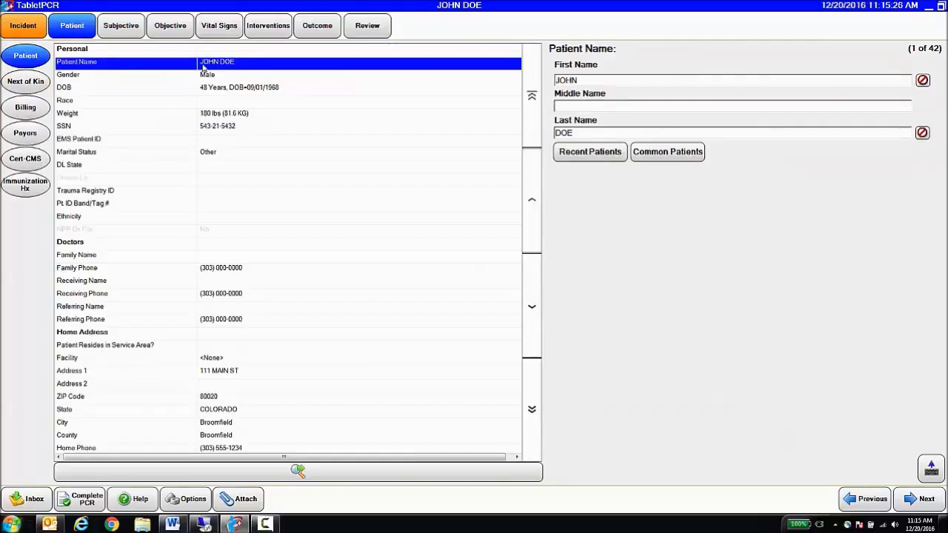
{"action": "mouse_move", "coordinate": [191, 141]}
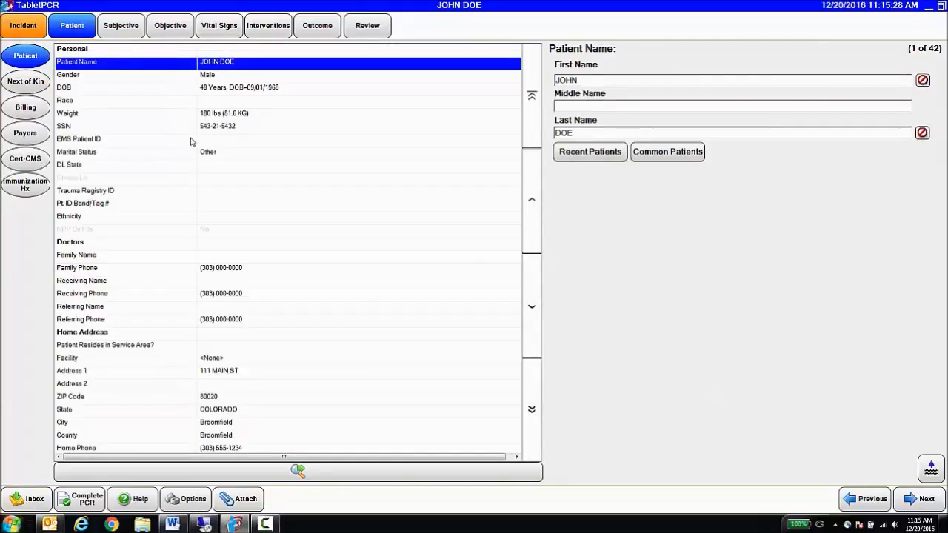
{"action": "mouse_move", "coordinate": [182, 288]}
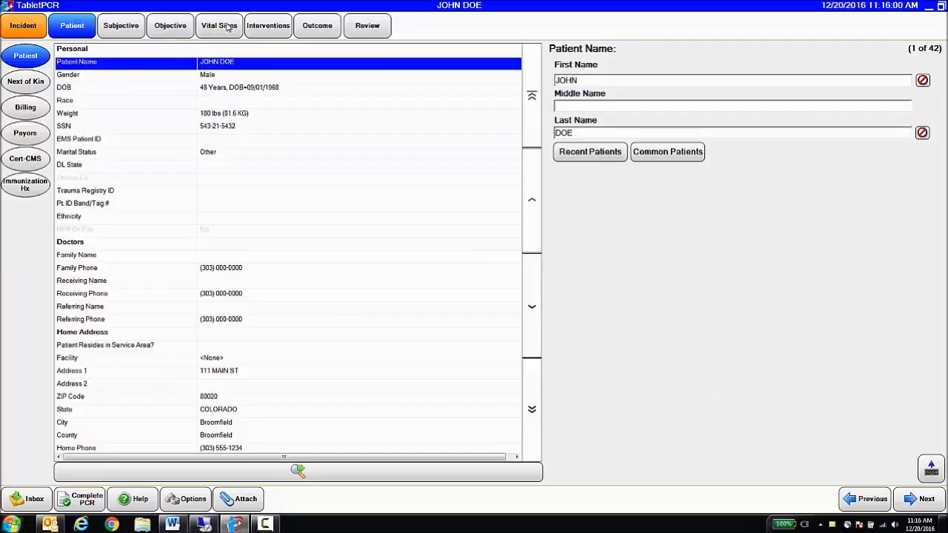
{"action": "mouse_move", "coordinate": [170, 25]}
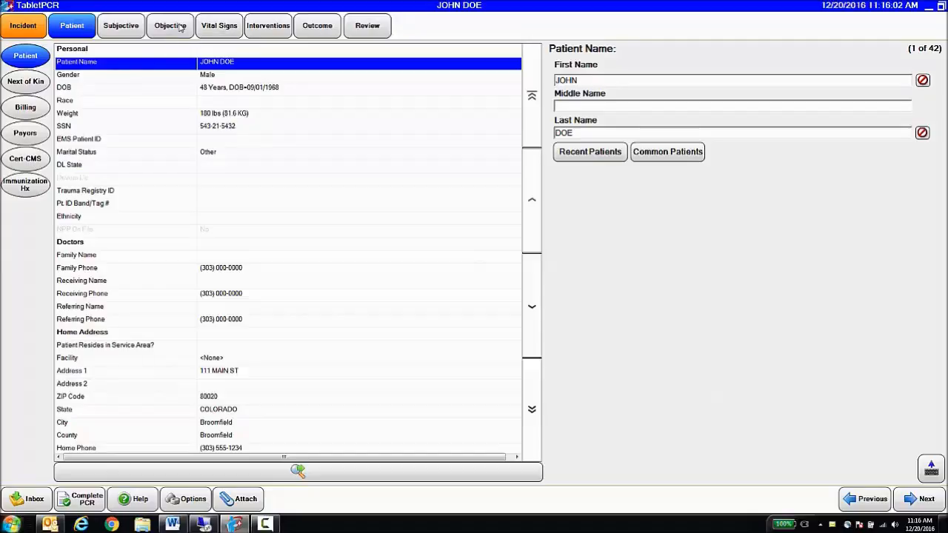
- Search impressions for 'che' and set Chest Pain (Non Cardiac) as primary impression
{"action": "left_click", "coordinate": [169, 25]}
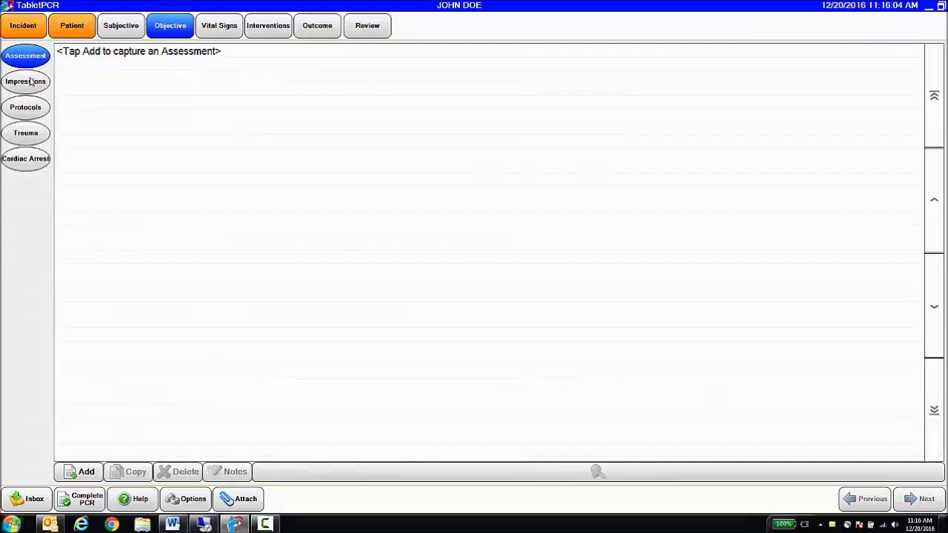
{"action": "left_click", "coordinate": [26, 82]}
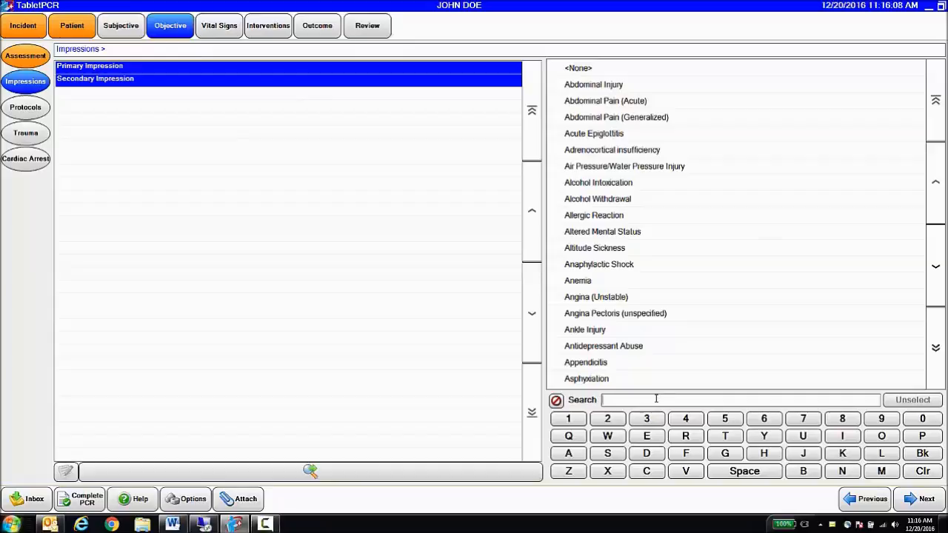
{"action": "type", "text": "che"}
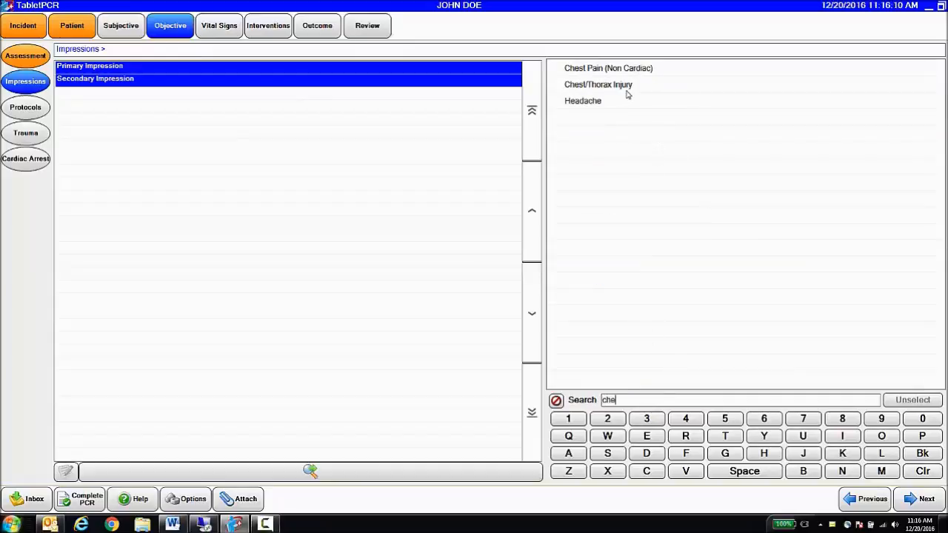
{"action": "left_click", "coordinate": [608, 68]}
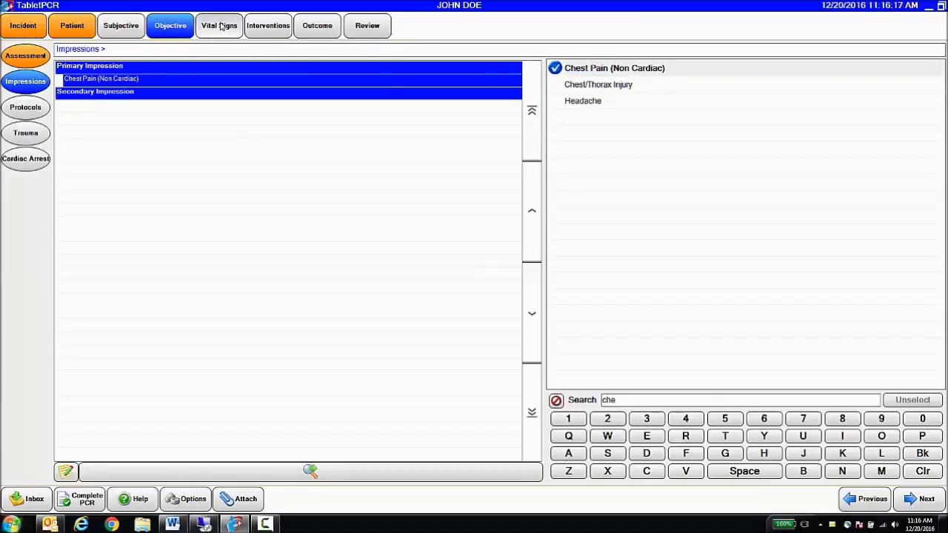
{"action": "left_click", "coordinate": [218, 25]}
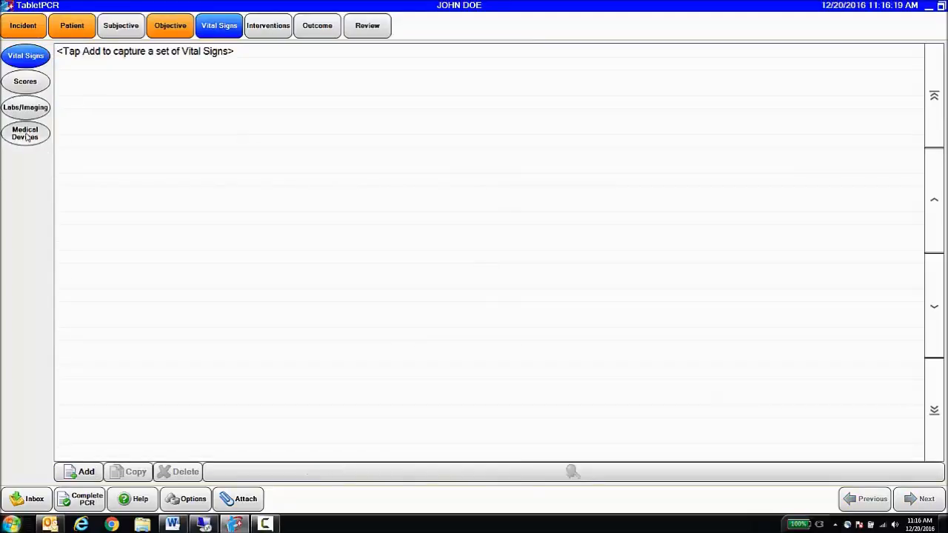
- Upload a ZOLL X-Series case JSON file into Medical Devices and select its record
{"action": "left_click", "coordinate": [25, 133]}
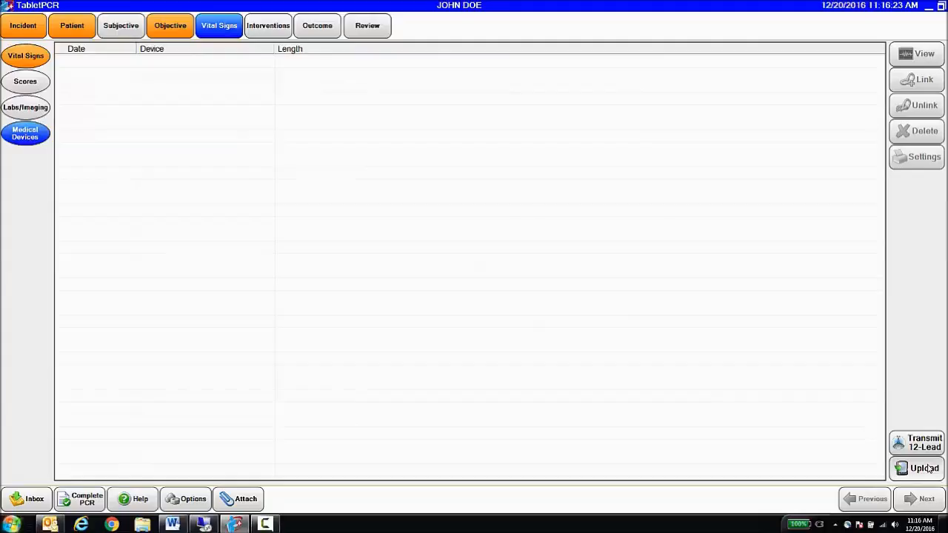
{"action": "left_click", "coordinate": [924, 468]}
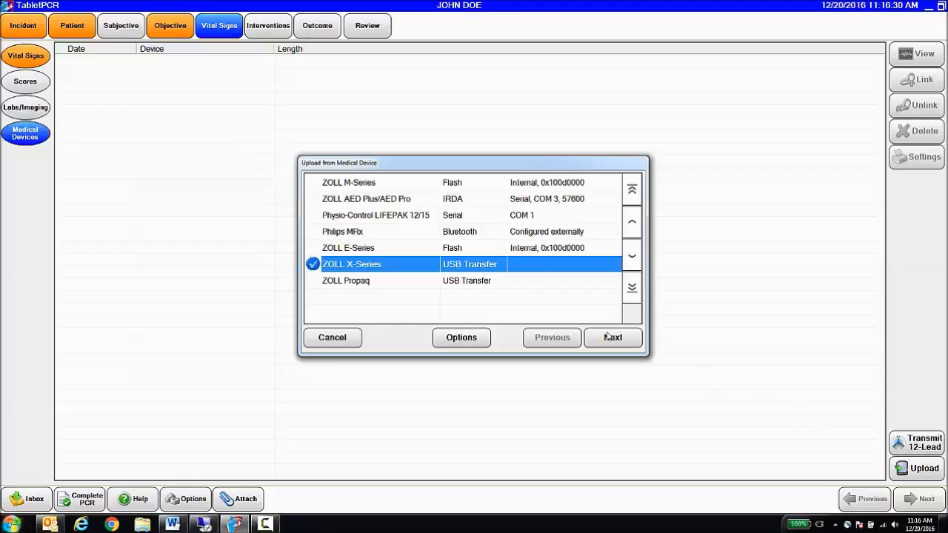
{"action": "left_click", "coordinate": [612, 336]}
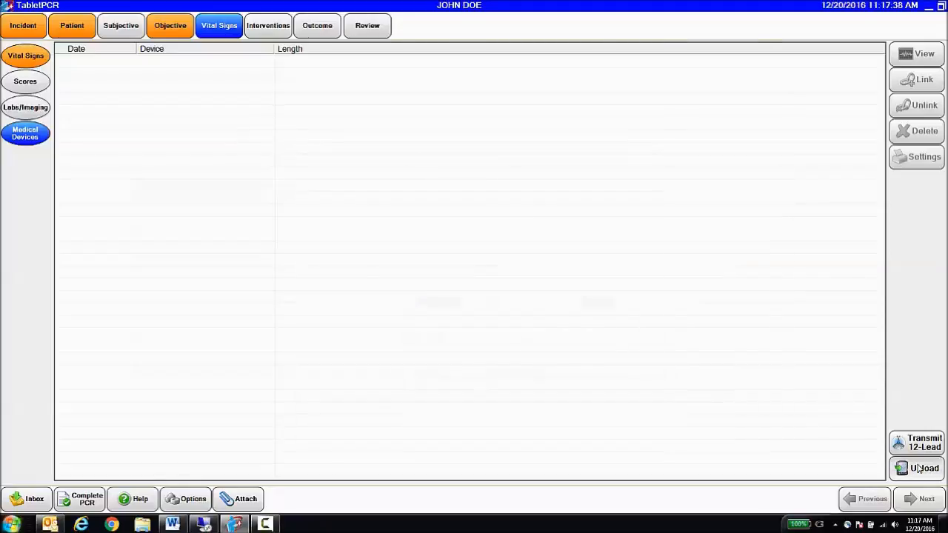
{"action": "left_click", "coordinate": [925, 467]}
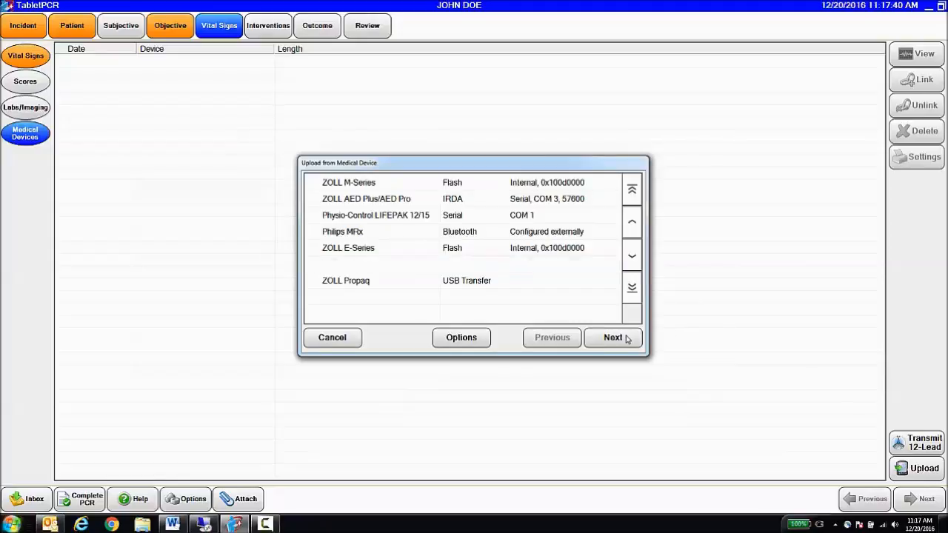
{"action": "left_click", "coordinate": [612, 337]}
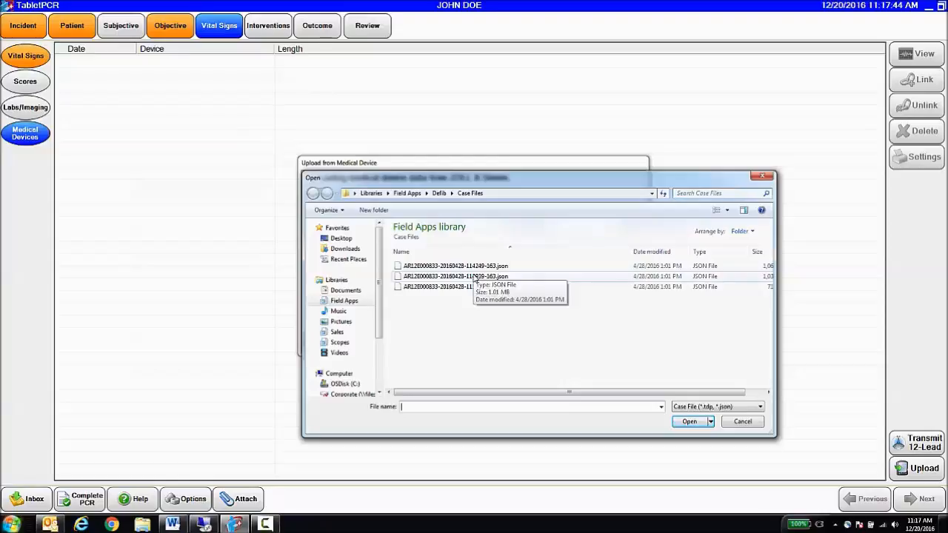
{"action": "left_click", "coordinate": [689, 421]}
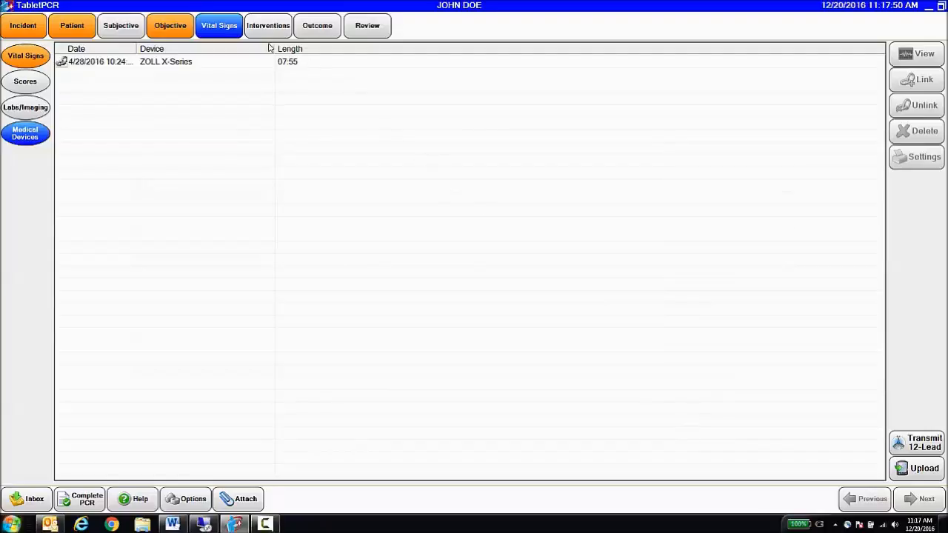
{"action": "left_click", "coordinate": [166, 61]}
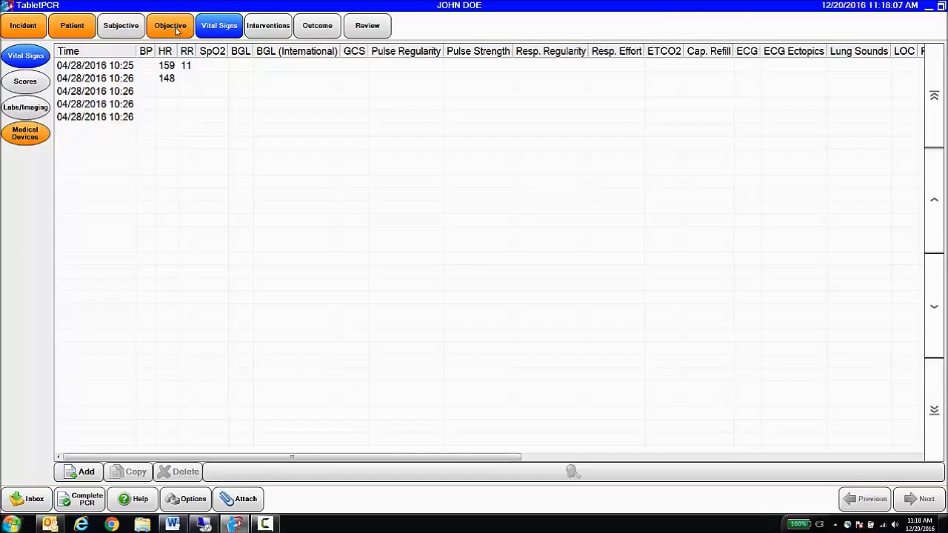
{"action": "mouse_move", "coordinate": [268, 25]}
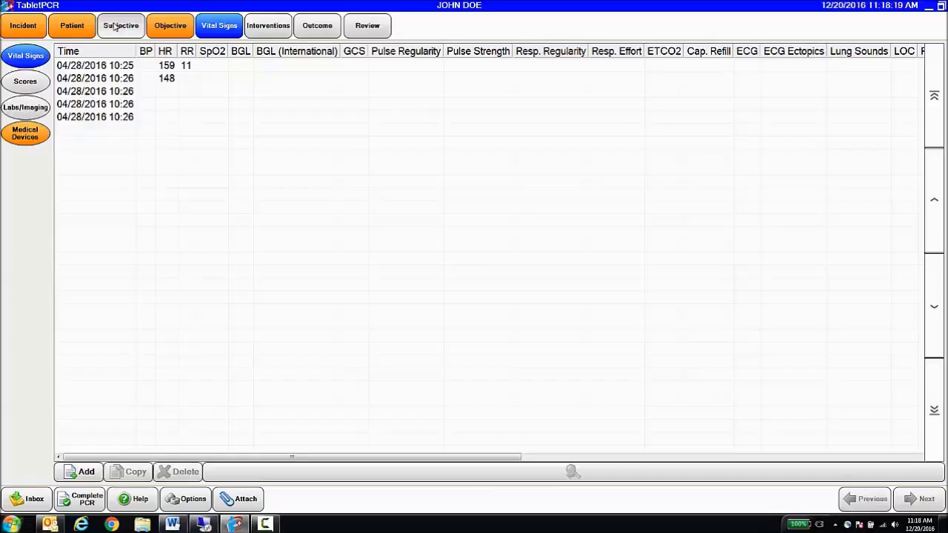
- Move to the Subjective section's empty chief complaints list
{"action": "left_click", "coordinate": [120, 25]}
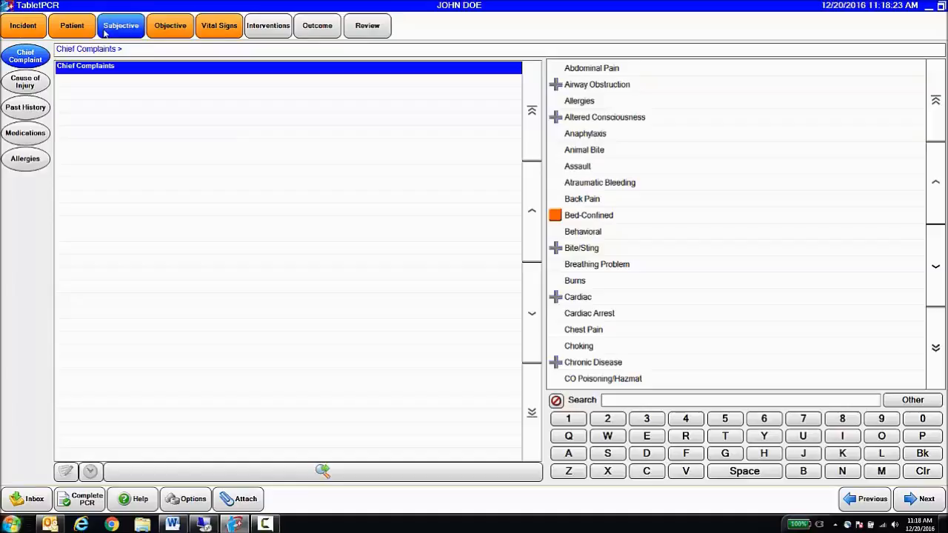
{"action": "mouse_move", "coordinate": [26, 102]}
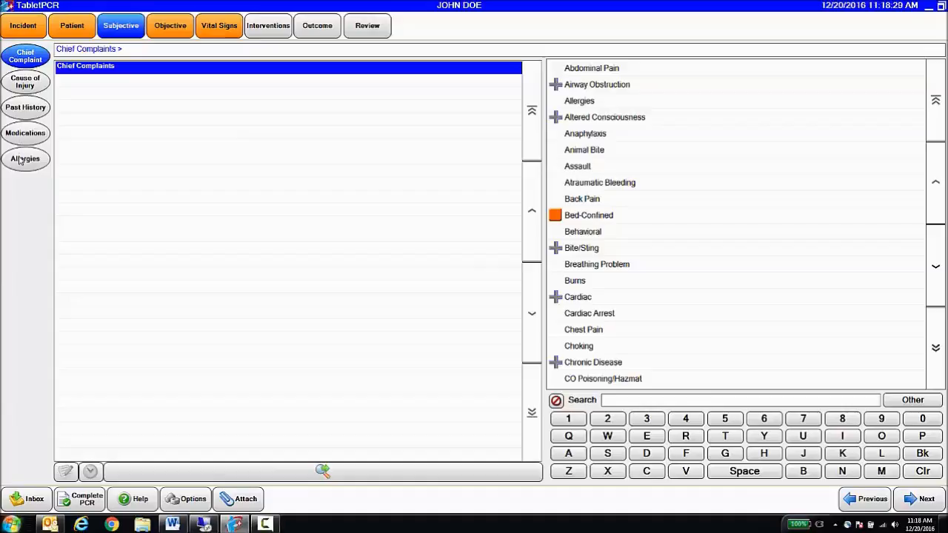
{"action": "mouse_move", "coordinate": [202, 525]}
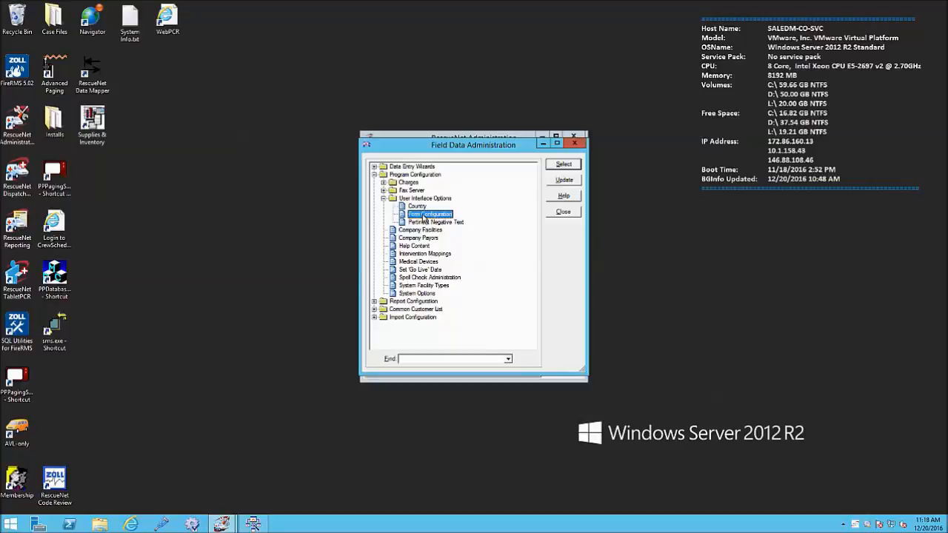
- Change the Subjective form's caption to 'Medical Hx' in Form Configuration and finish
{"action": "left_click", "coordinate": [562, 164]}
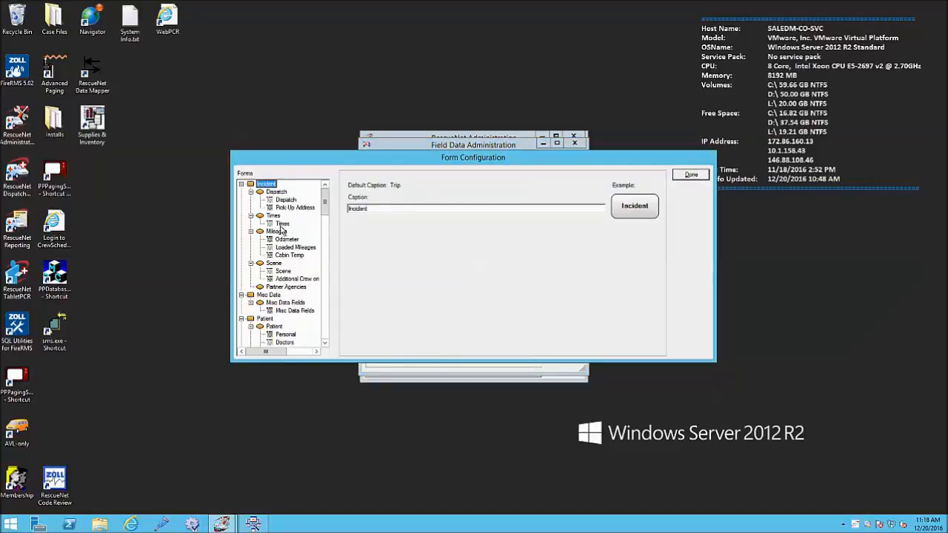
{"action": "left_click", "coordinate": [273, 326]}
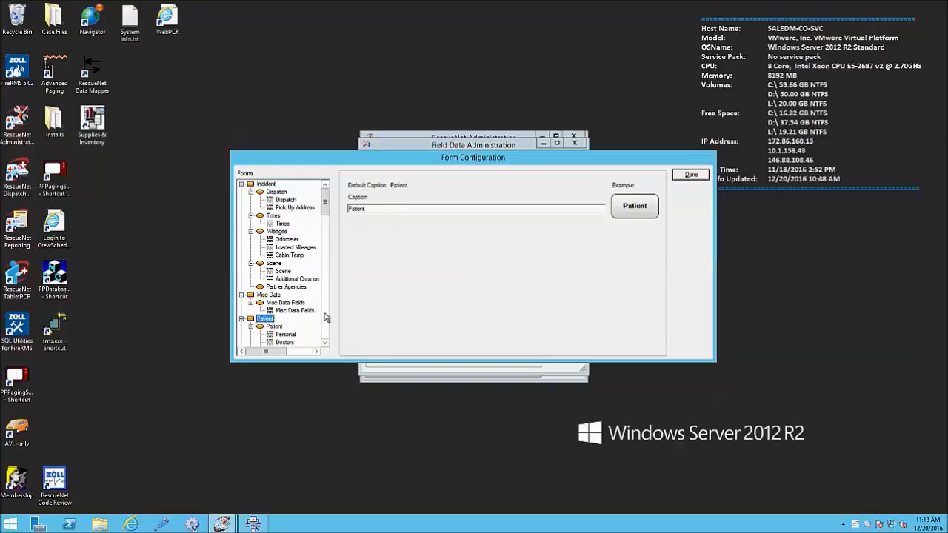
{"action": "scroll", "scroll_direction": "down", "scroll_amount": 3}
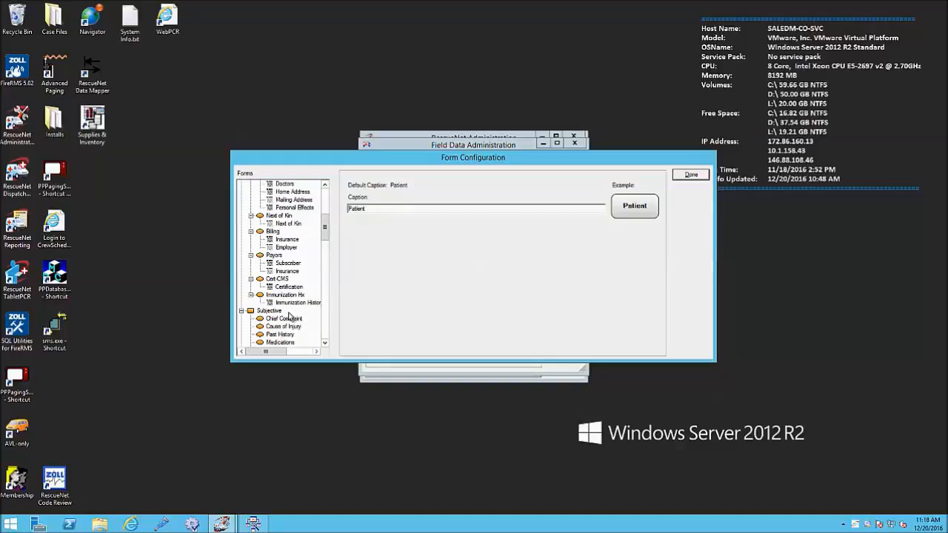
{"action": "left_click", "coordinate": [269, 310]}
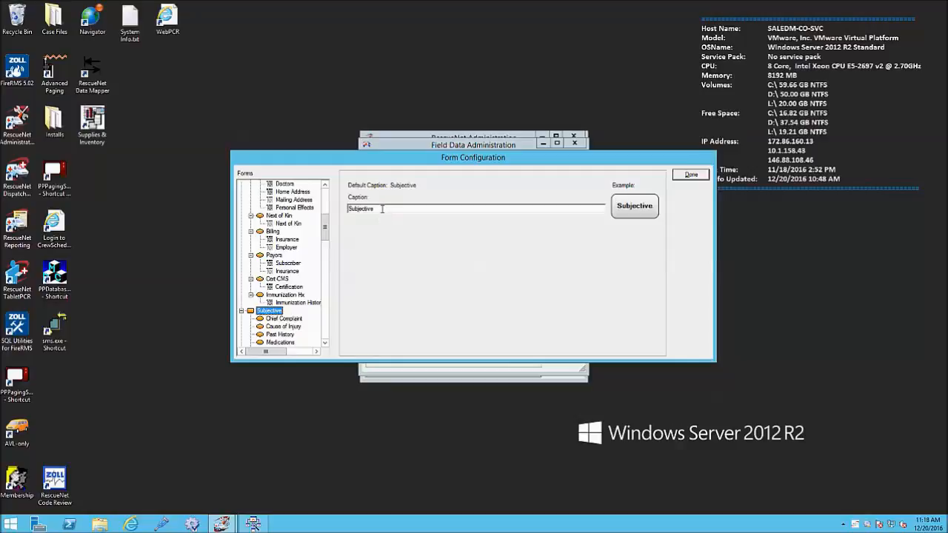
{"action": "type", "text": "M"}
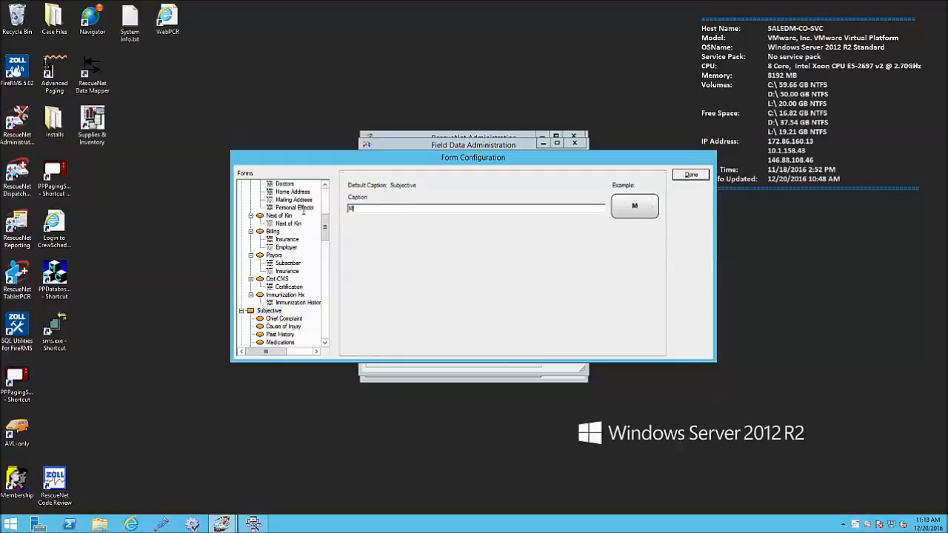
{"action": "type", "text": "edical Hx"}
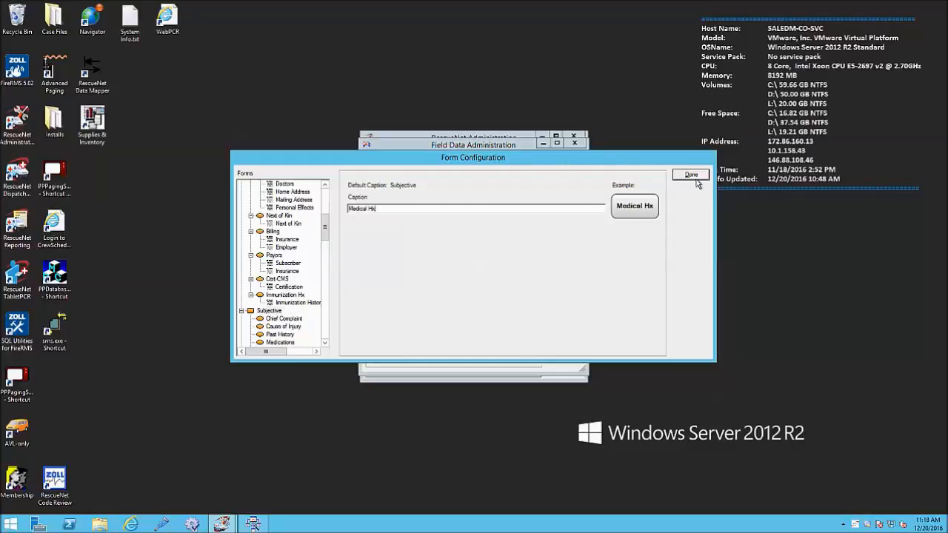
{"action": "left_click", "coordinate": [690, 175]}
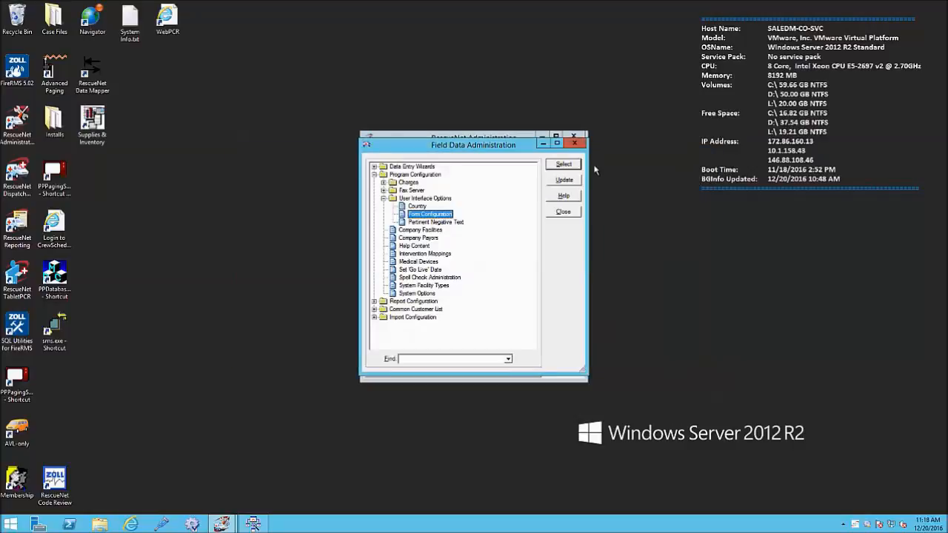
- Confirm the update and distribute the Form Configuration package to mobile devices
{"action": "left_click", "coordinate": [564, 180]}
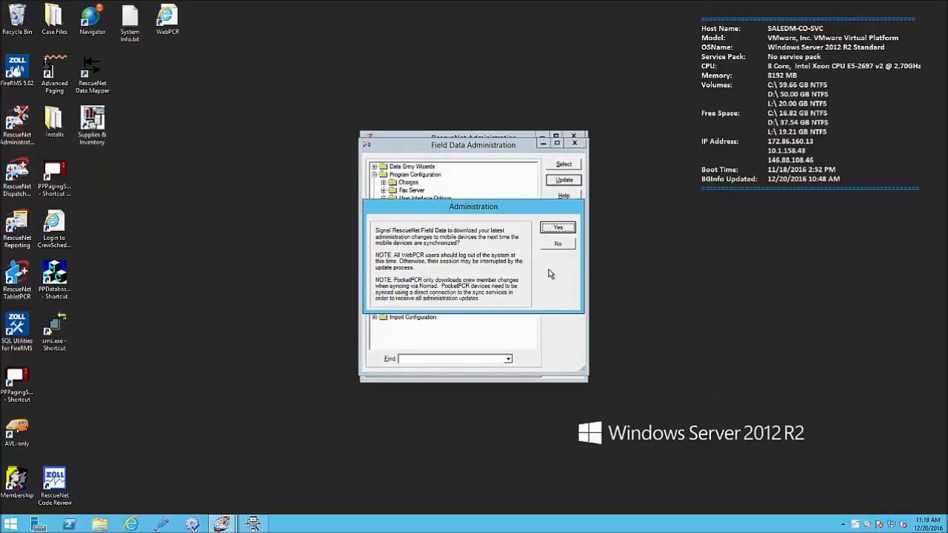
{"action": "left_click", "coordinate": [556, 228]}
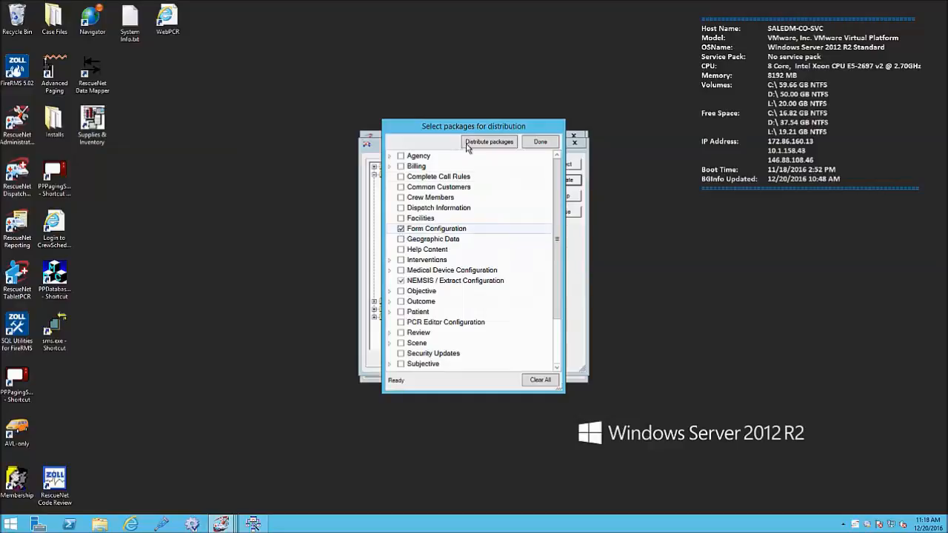
{"action": "left_click", "coordinate": [489, 141]}
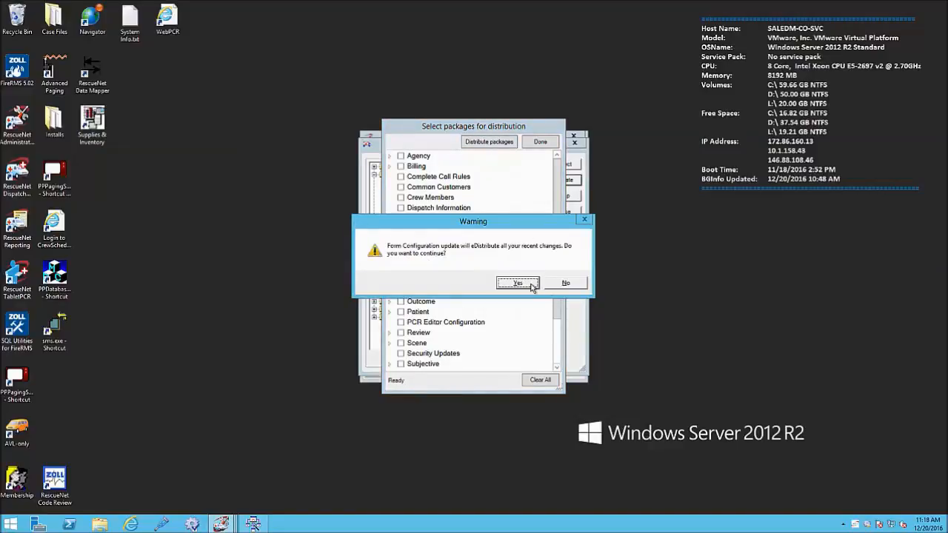
{"action": "left_click", "coordinate": [517, 283]}
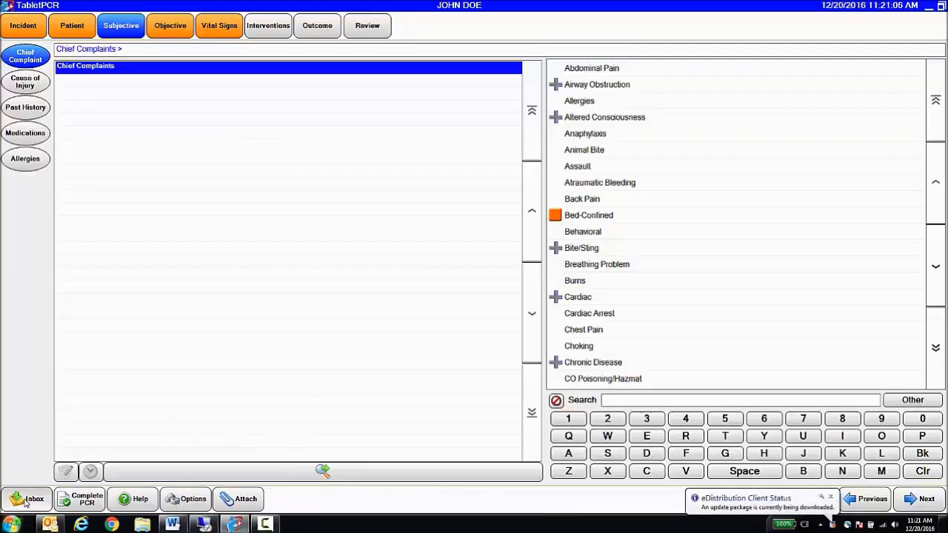
- Reopen run 548 from the Inbox to see the renamed Medical Hx section
{"action": "left_click", "coordinate": [31, 498]}
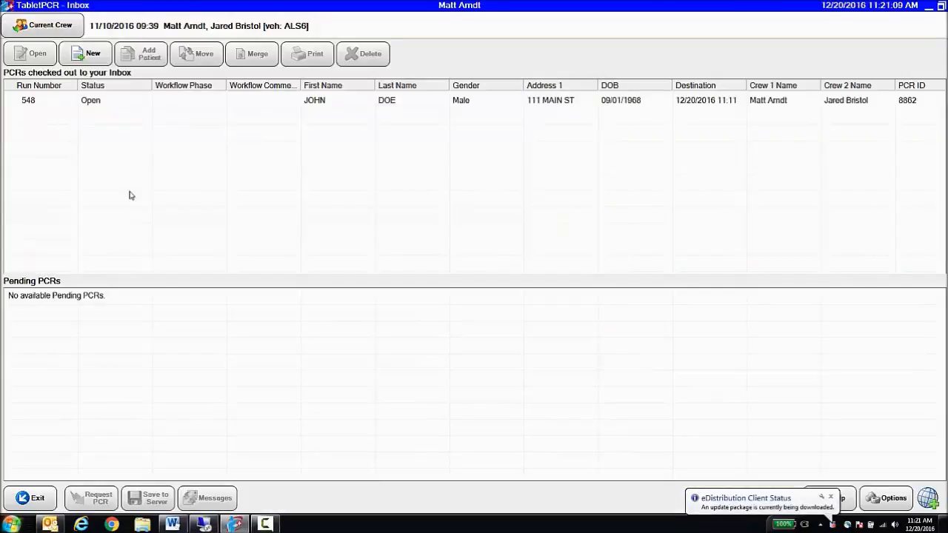
{"action": "left_click", "coordinate": [40, 100]}
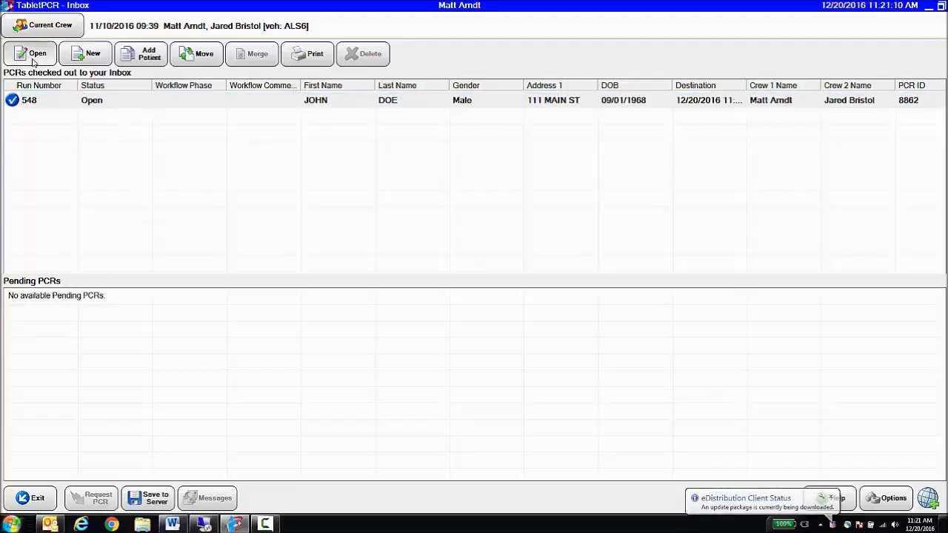
{"action": "left_click", "coordinate": [30, 53]}
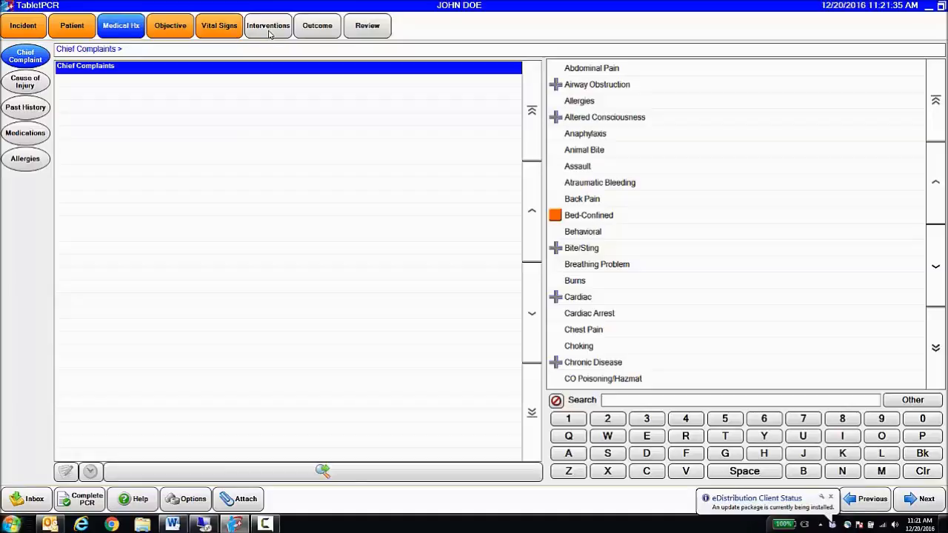
- Show the interventions quick log, listing entries from 10:25 to In Service at 11:20
{"action": "left_click", "coordinate": [268, 25]}
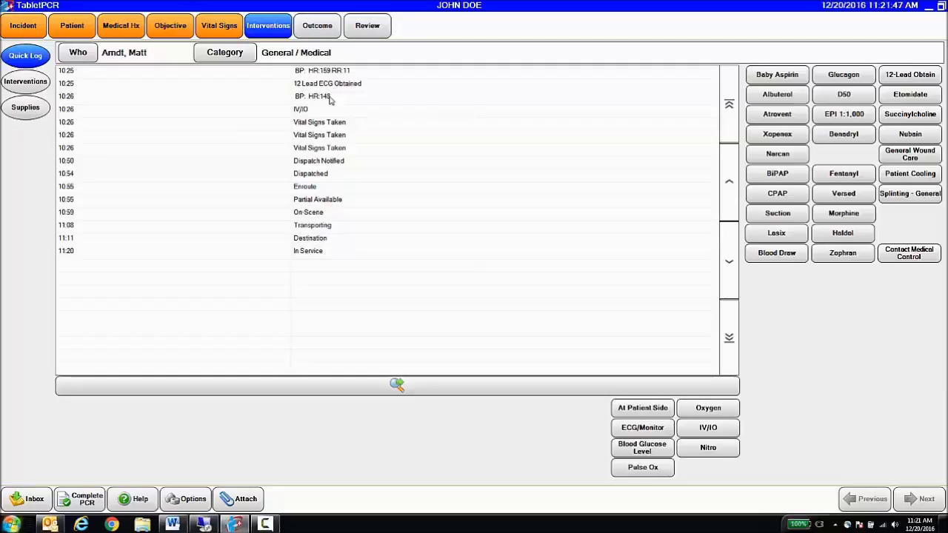
{"action": "mouse_move", "coordinate": [787, 257]}
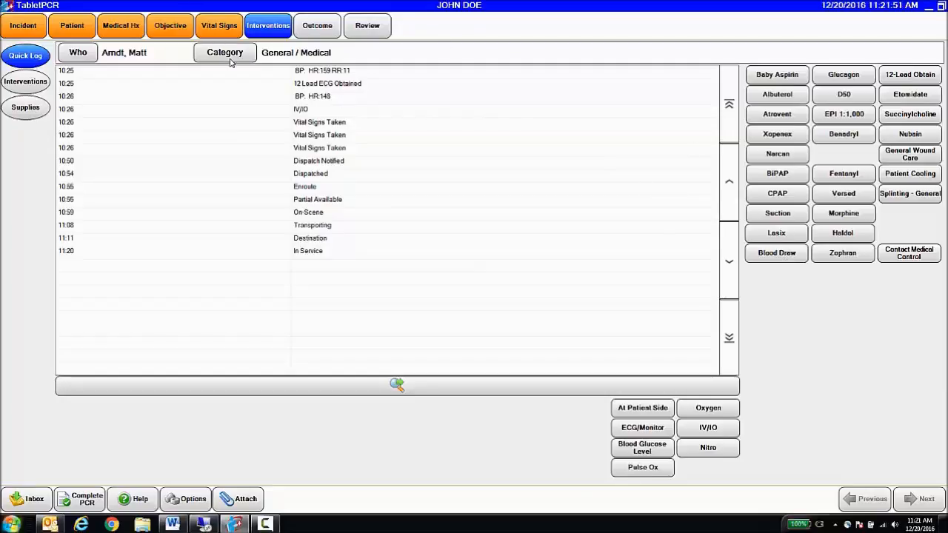
{"action": "left_click", "coordinate": [225, 52]}
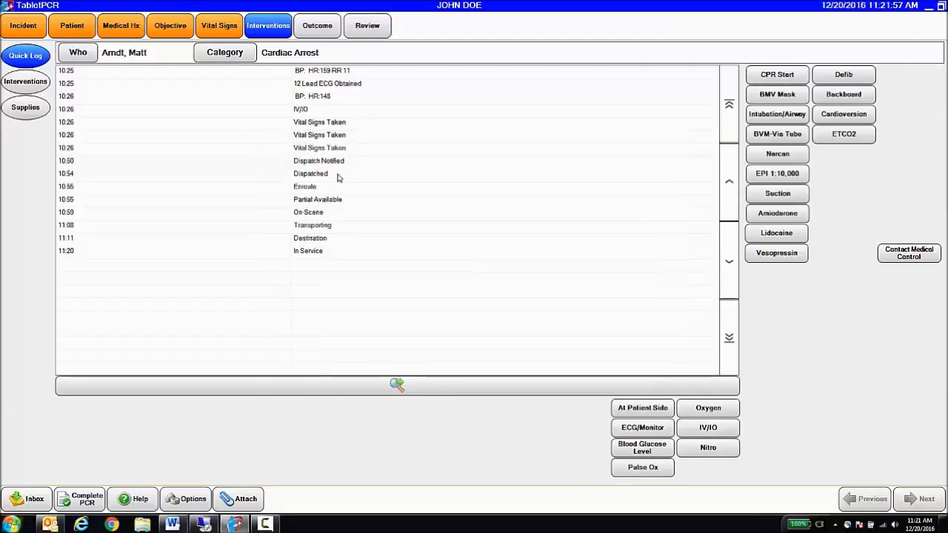
{"action": "left_click", "coordinate": [225, 52]}
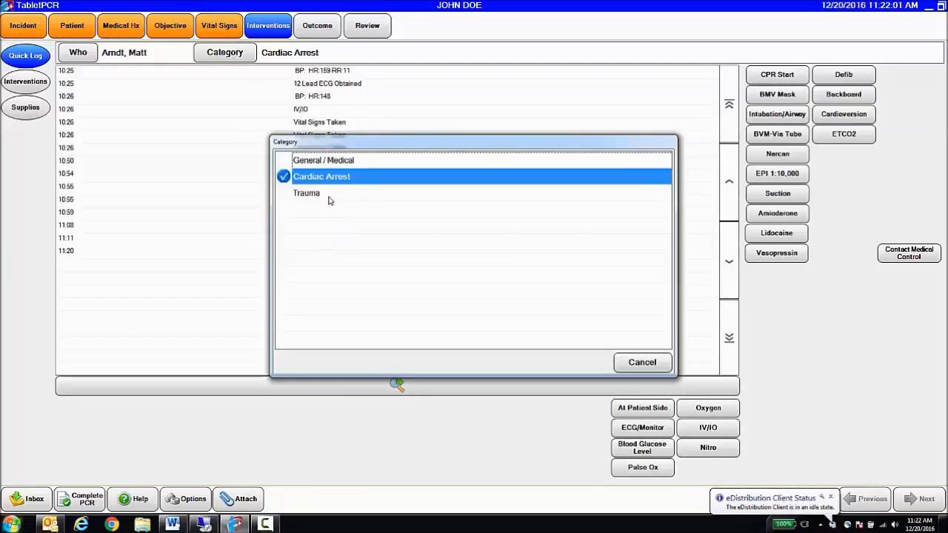
{"action": "left_click", "coordinate": [306, 193]}
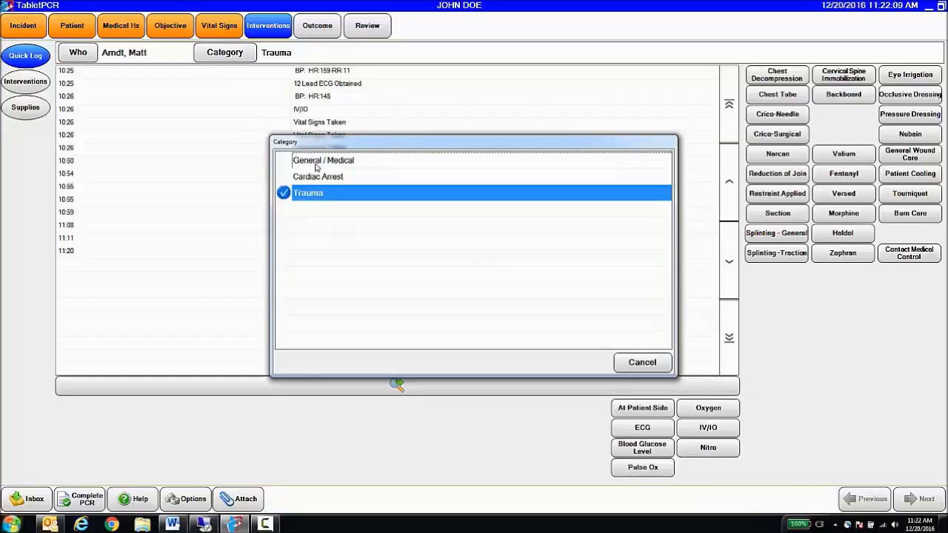
{"action": "left_click", "coordinate": [324, 160]}
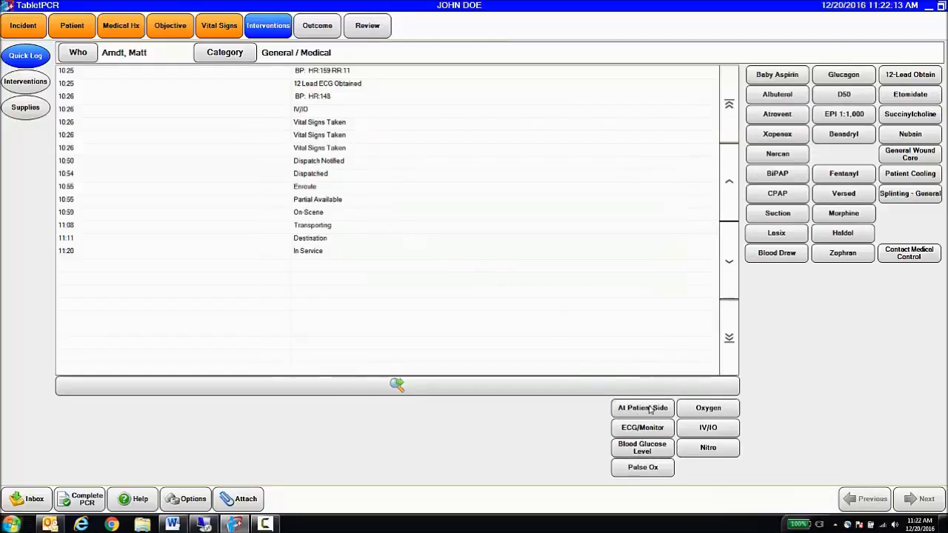
- Quick-log At Patient Side, Oxygen, IV/IO and Albuterol (Proventil) at 11:22 for run 548
{"action": "left_click", "coordinate": [641, 407]}
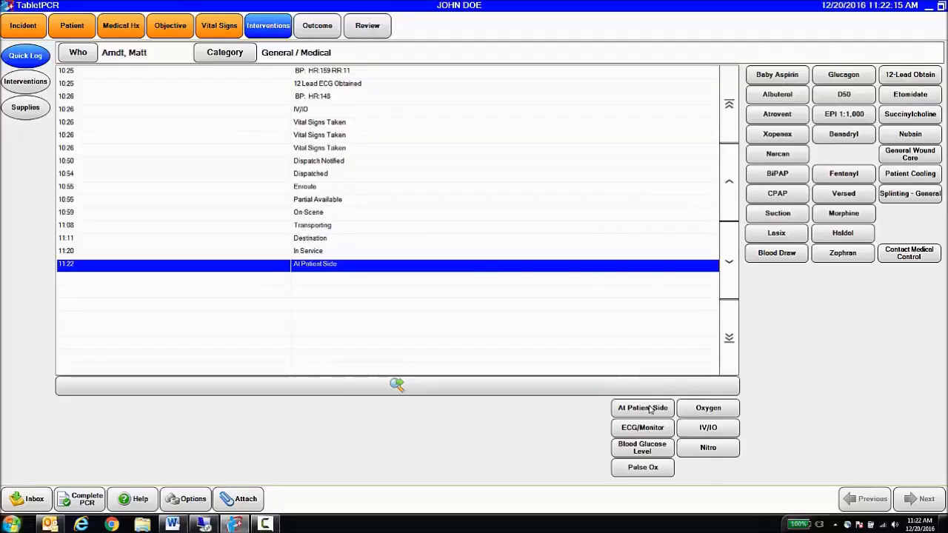
{"action": "mouse_move", "coordinate": [708, 408]}
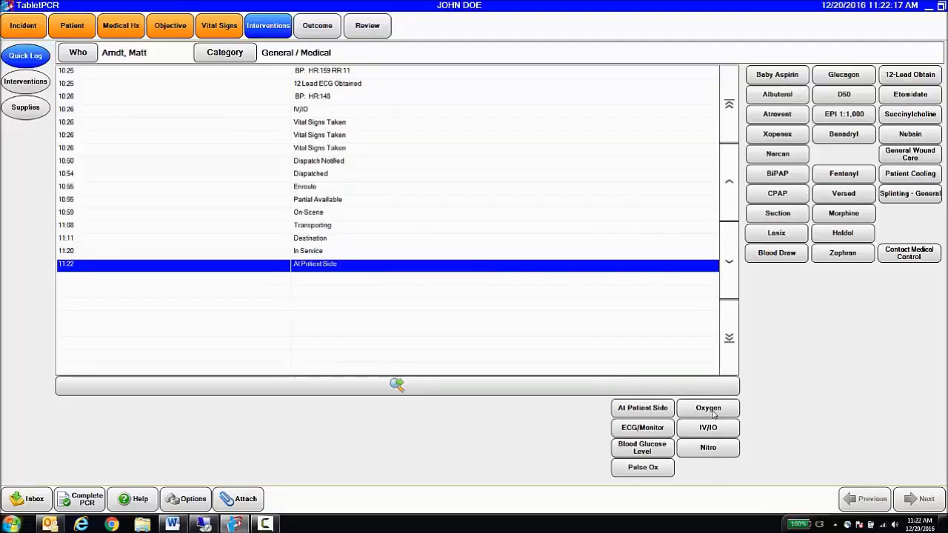
{"action": "left_click", "coordinate": [707, 408]}
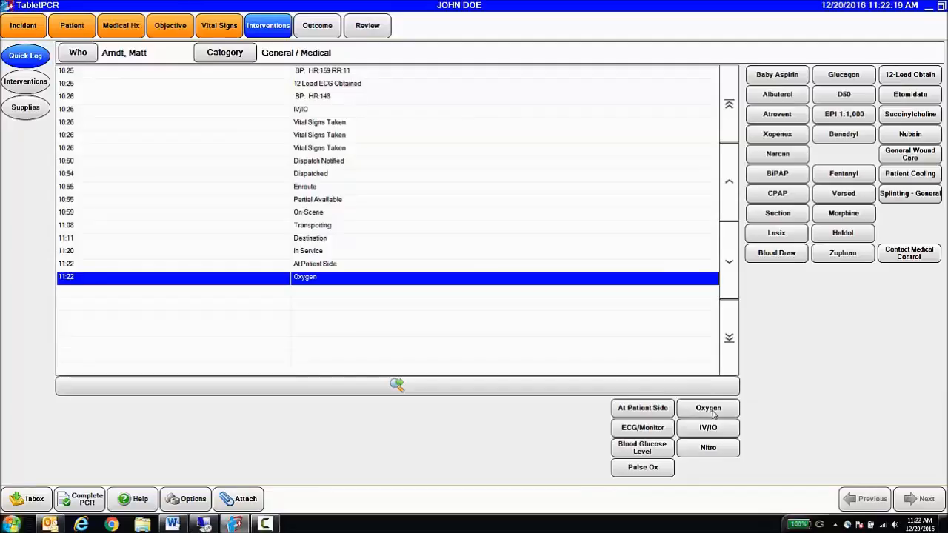
{"action": "left_click", "coordinate": [707, 427]}
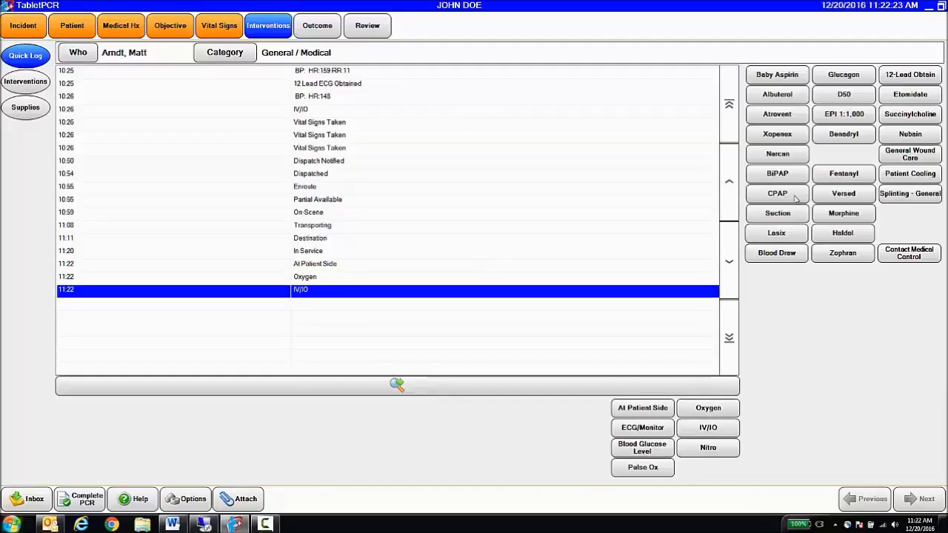
{"action": "left_click", "coordinate": [777, 94]}
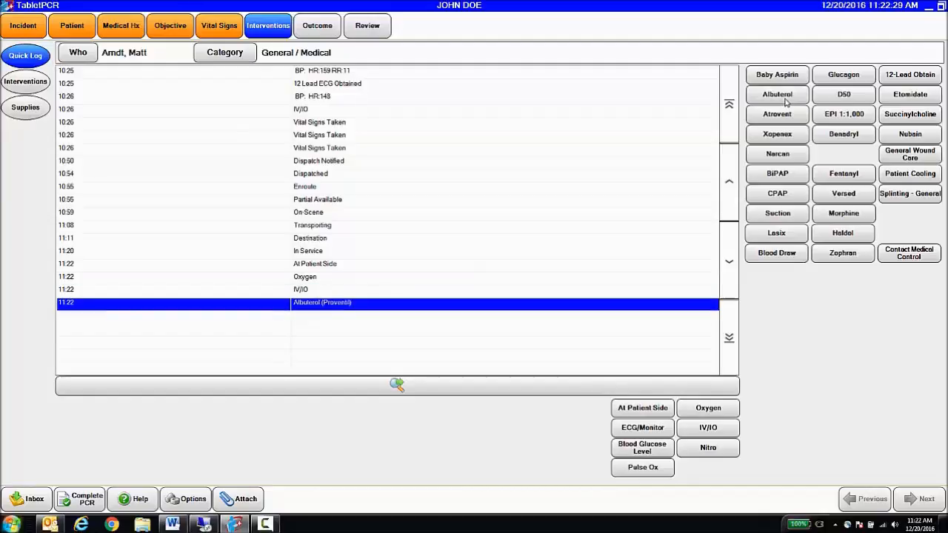
{"action": "mouse_move", "coordinate": [323, 280]}
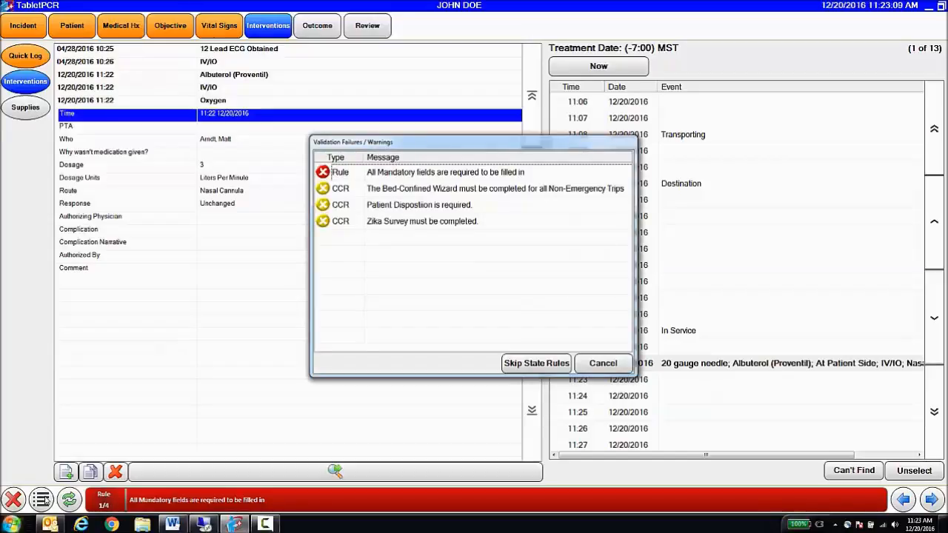
{"action": "mouse_move", "coordinate": [406, 198]}
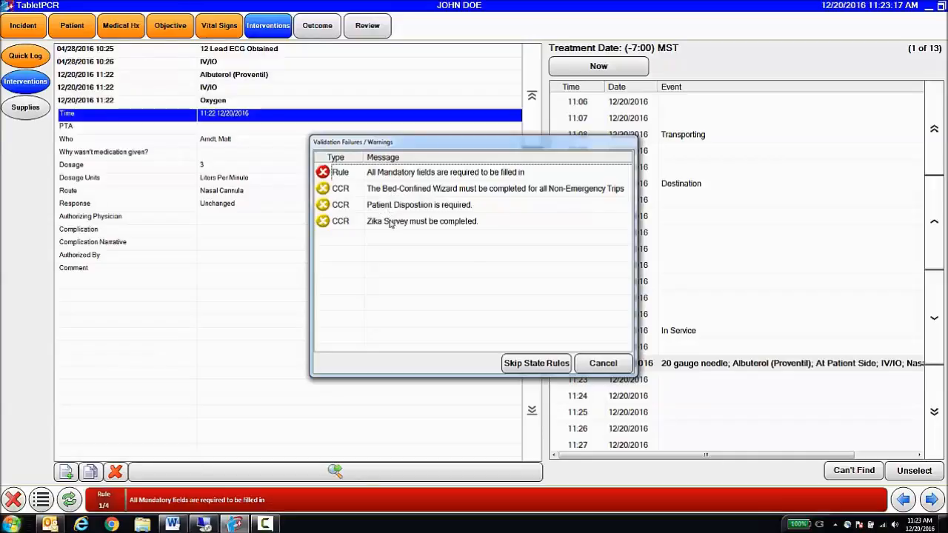
{"action": "mouse_move", "coordinate": [424, 235]}
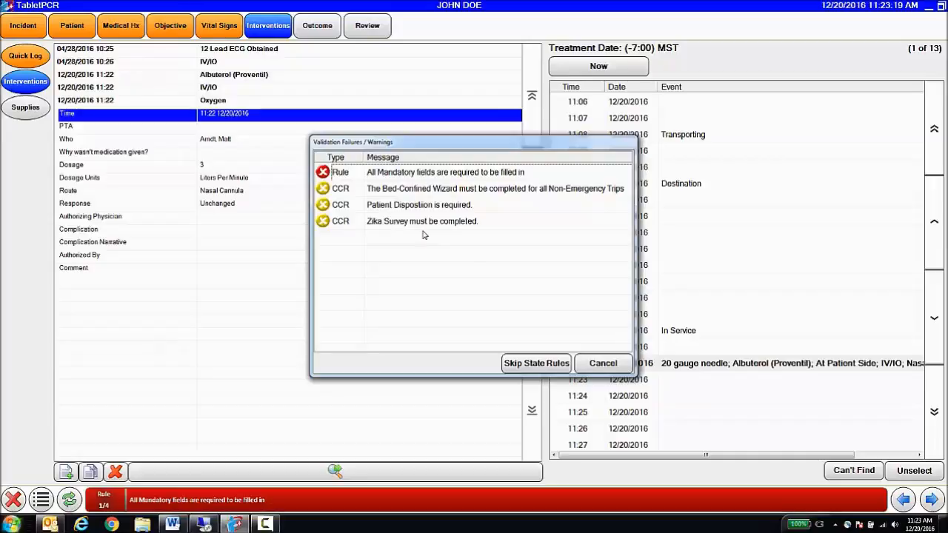
{"action": "mouse_move", "coordinate": [422, 190]}
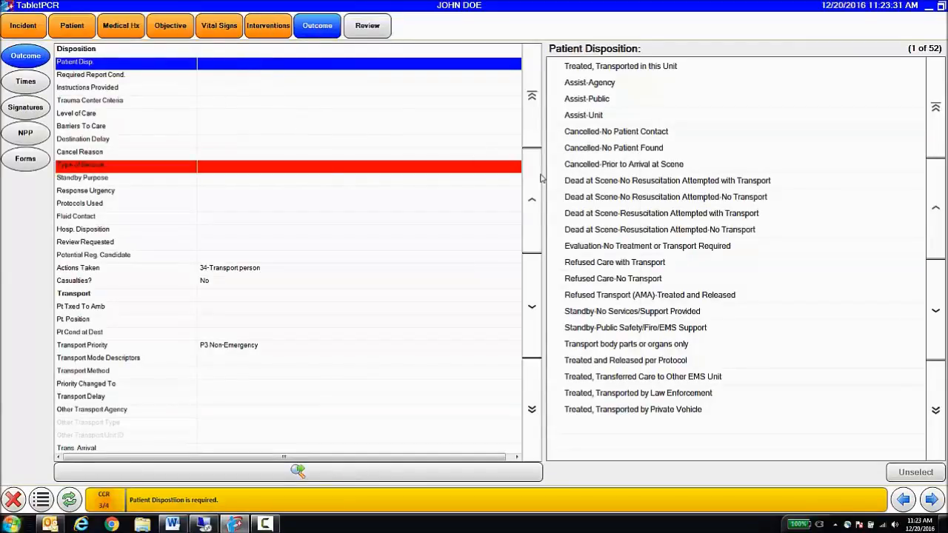
- Set disposition Treated, Transported and service 911 Response, then sign off run 548 ignoring warnings
{"action": "left_click", "coordinate": [620, 66]}
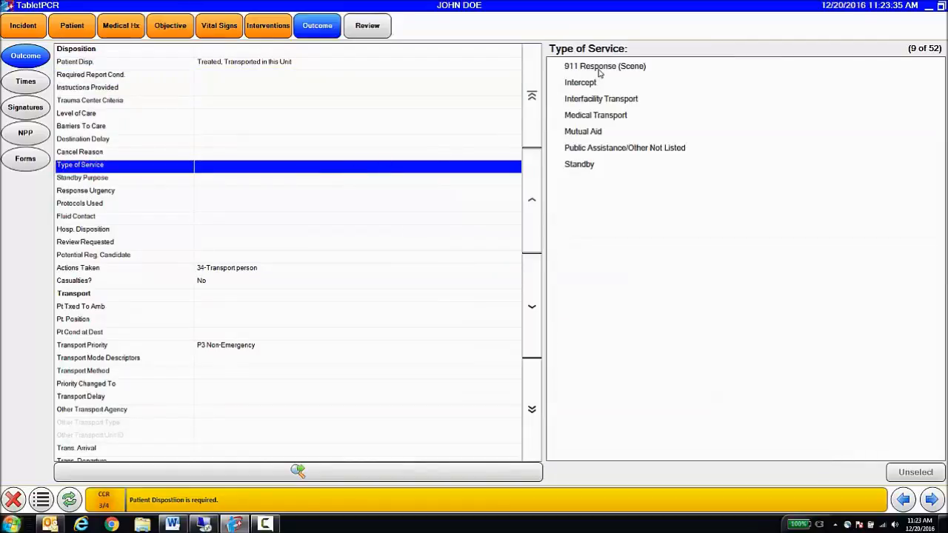
{"action": "left_click", "coordinate": [604, 66]}
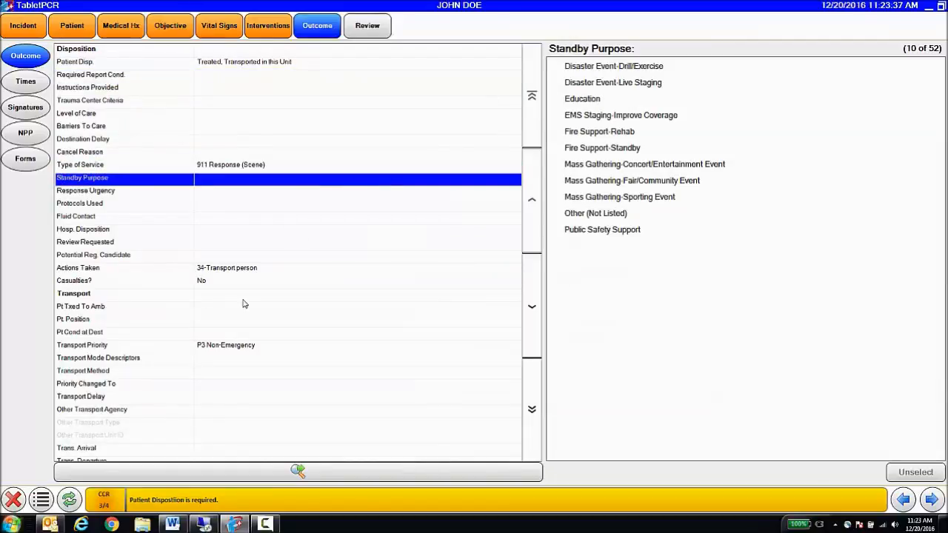
{"action": "mouse_move", "coordinate": [409, 516]}
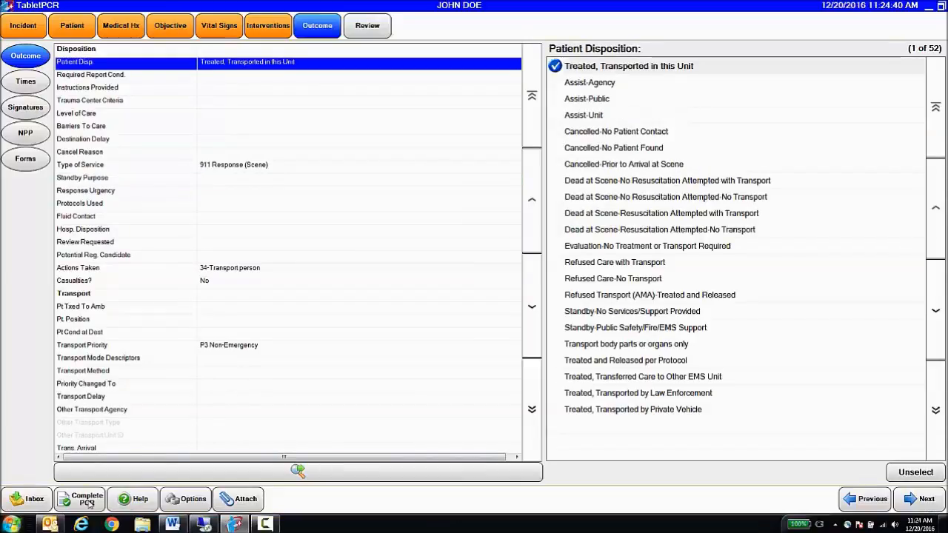
{"action": "left_click", "coordinate": [86, 499]}
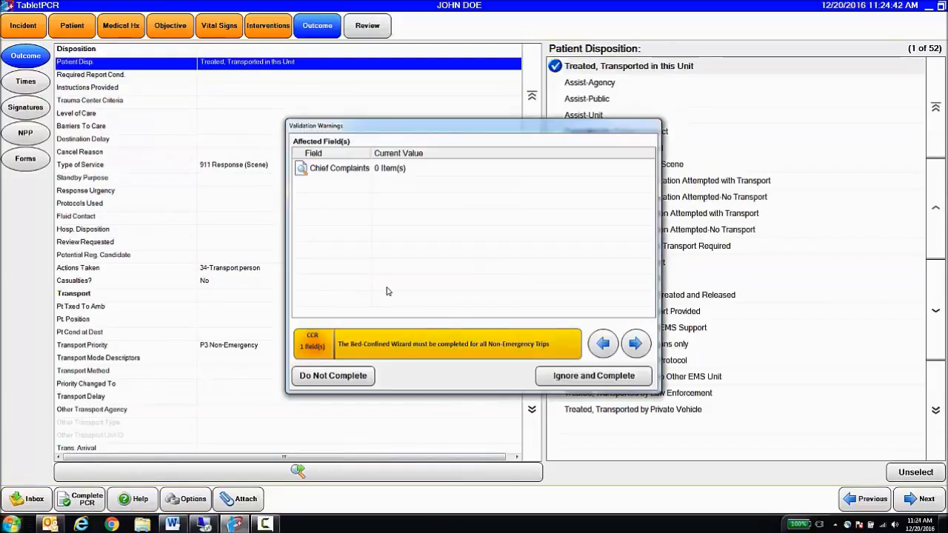
{"action": "left_click", "coordinate": [593, 375]}
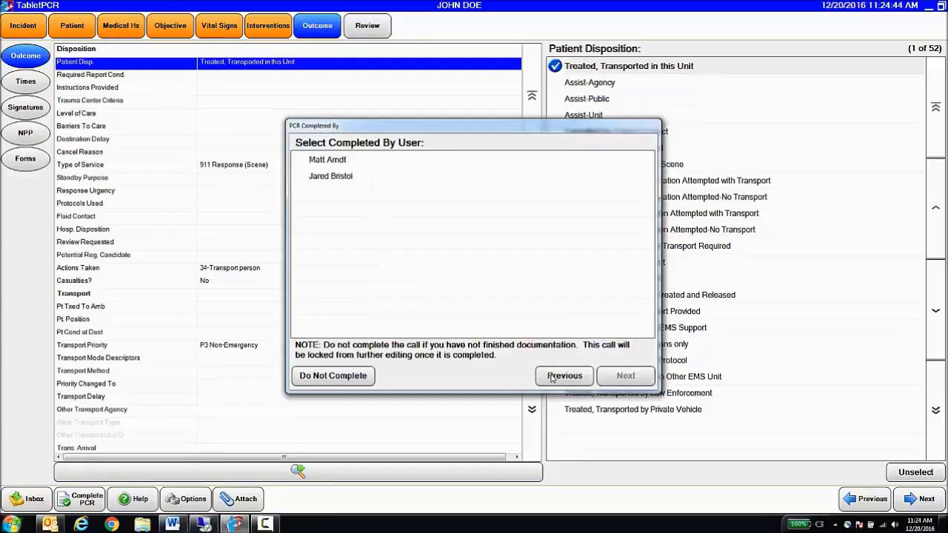
{"action": "left_click", "coordinate": [327, 159]}
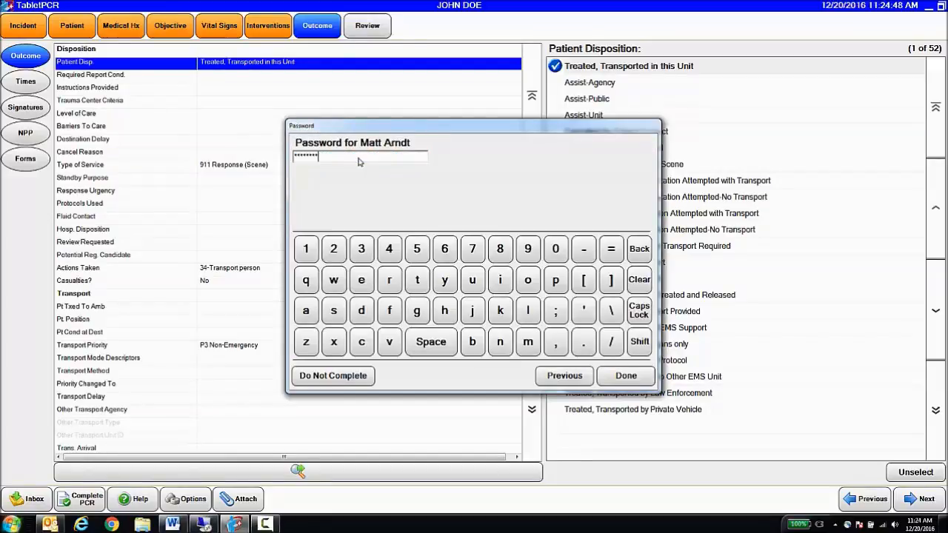
{"action": "left_click", "coordinate": [625, 375]}
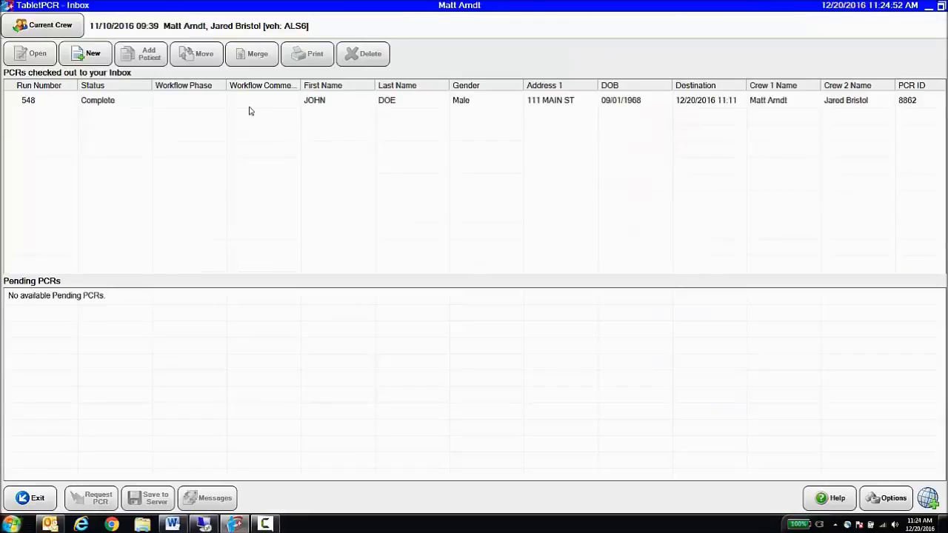
- Send the completed run 548 report to the server, moving it to Cardiac QA
{"action": "left_click", "coordinate": [222, 100]}
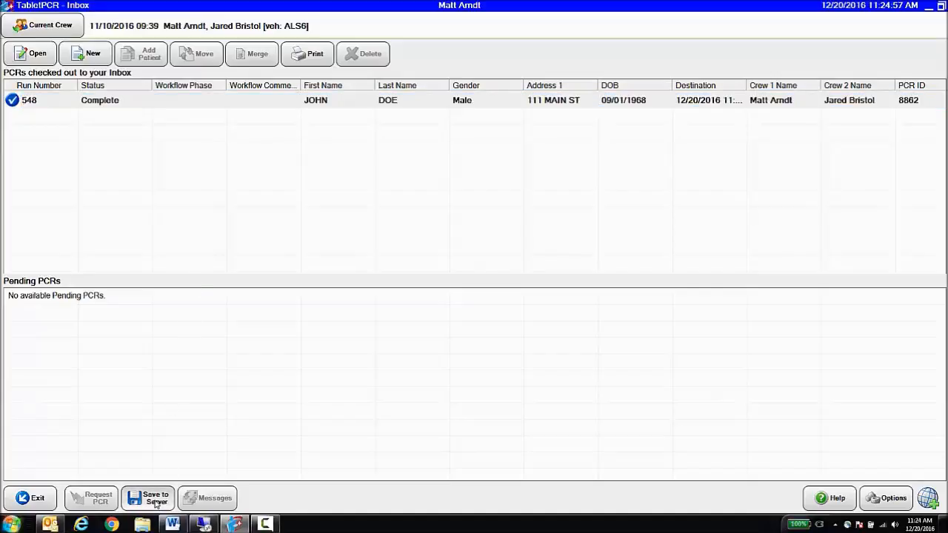
{"action": "left_click", "coordinate": [147, 498]}
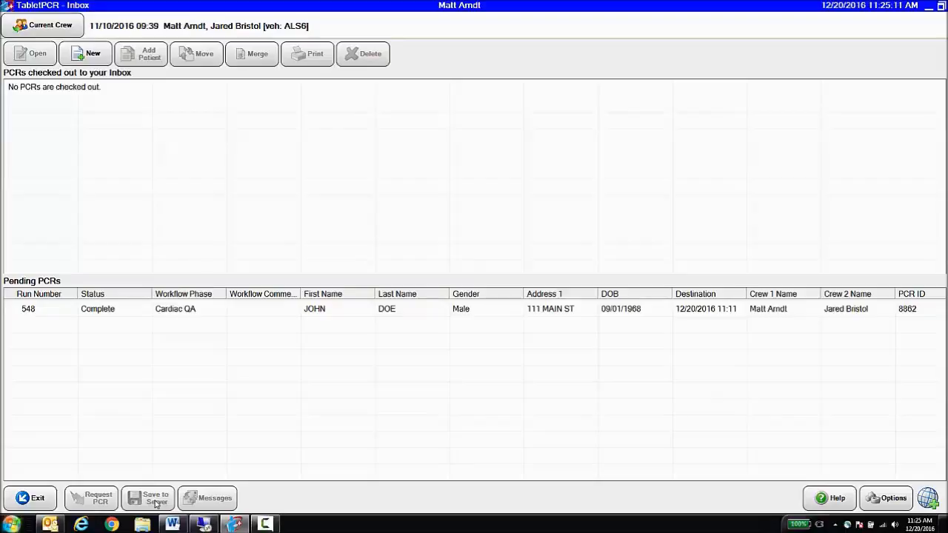
{"action": "mouse_move", "coordinate": [170, 457]}
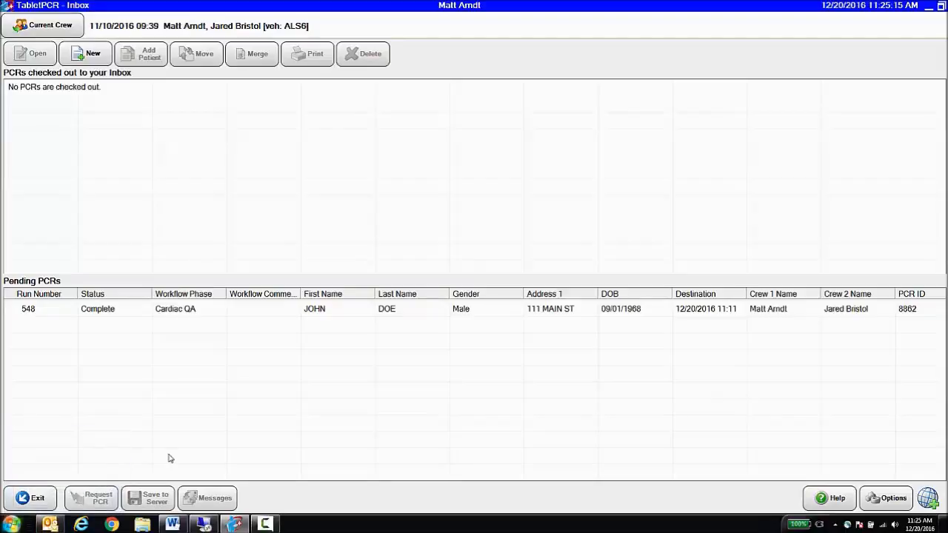
{"action": "mouse_move", "coordinate": [209, 443]}
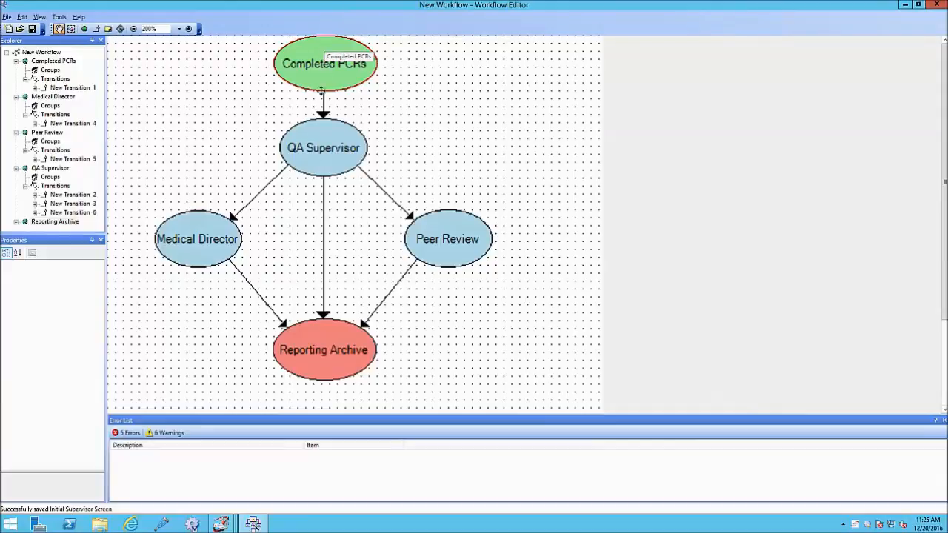
{"action": "mouse_move", "coordinate": [323, 157]}
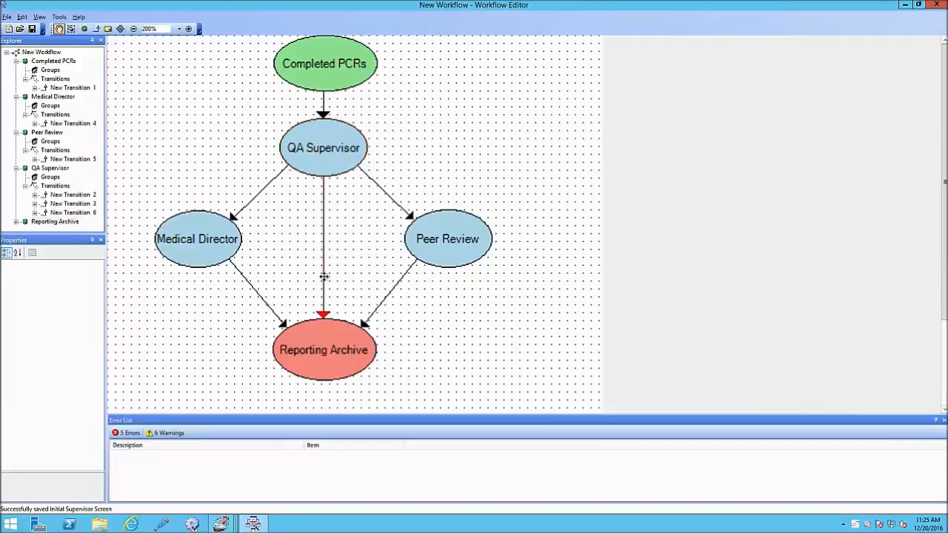
{"action": "mouse_move", "coordinate": [322, 332]}
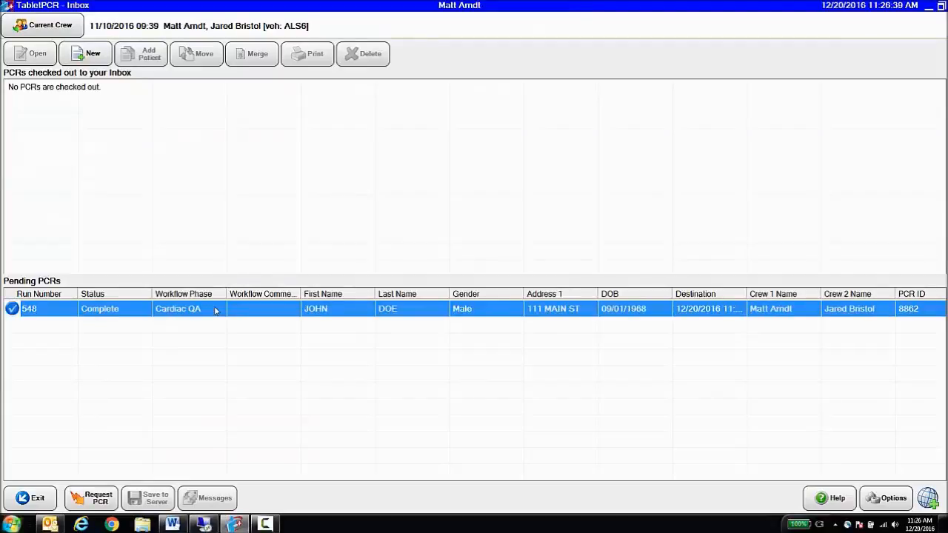
{"action": "mouse_move", "coordinate": [122, 319]}
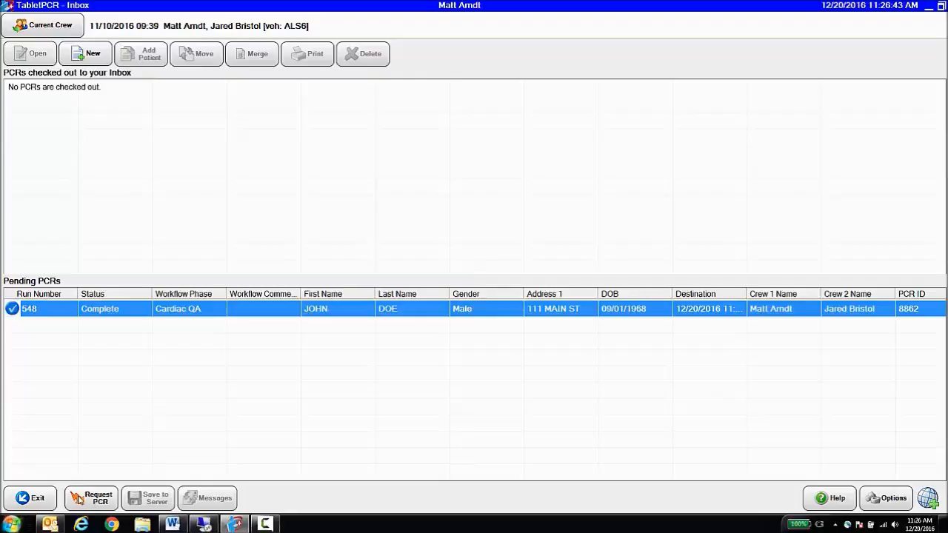
{"action": "mouse_move", "coordinate": [187, 338]}
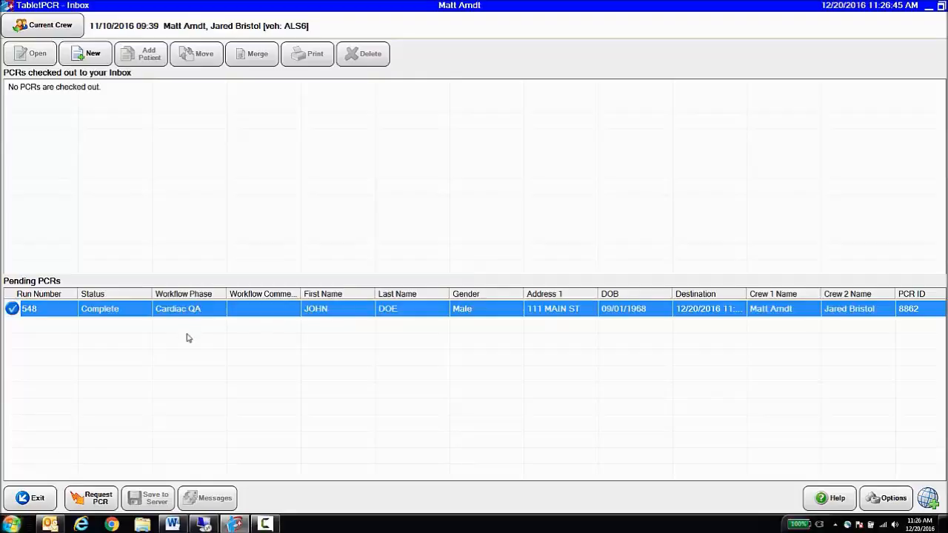
{"action": "mouse_move", "coordinate": [88, 471]}
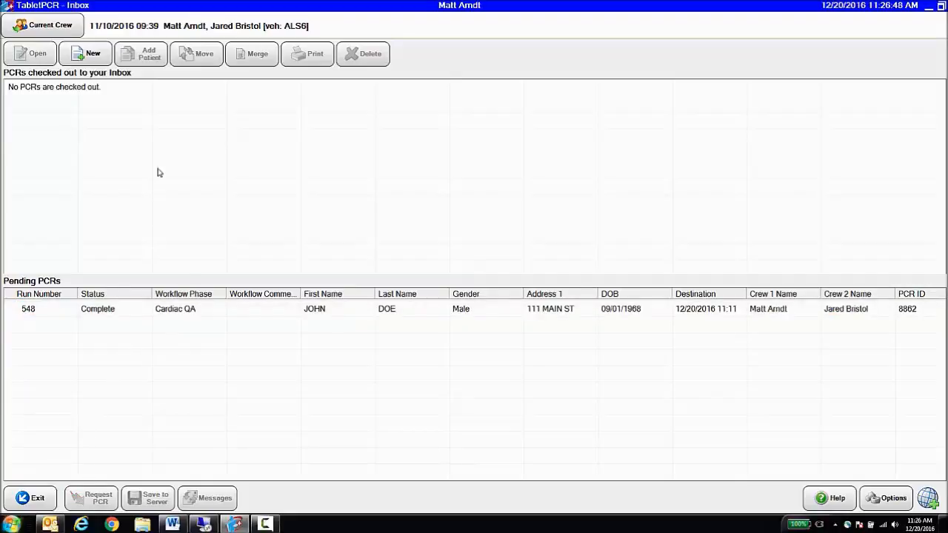
{"action": "mouse_move", "coordinate": [111, 96]}
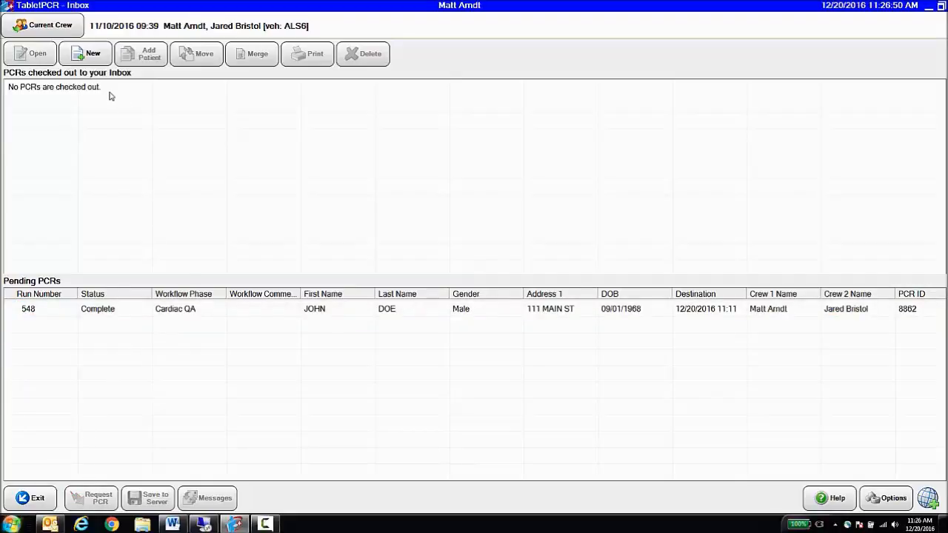
- Request run 548 from Pending PCRs to view its incident summary
{"action": "left_click", "coordinate": [97, 308]}
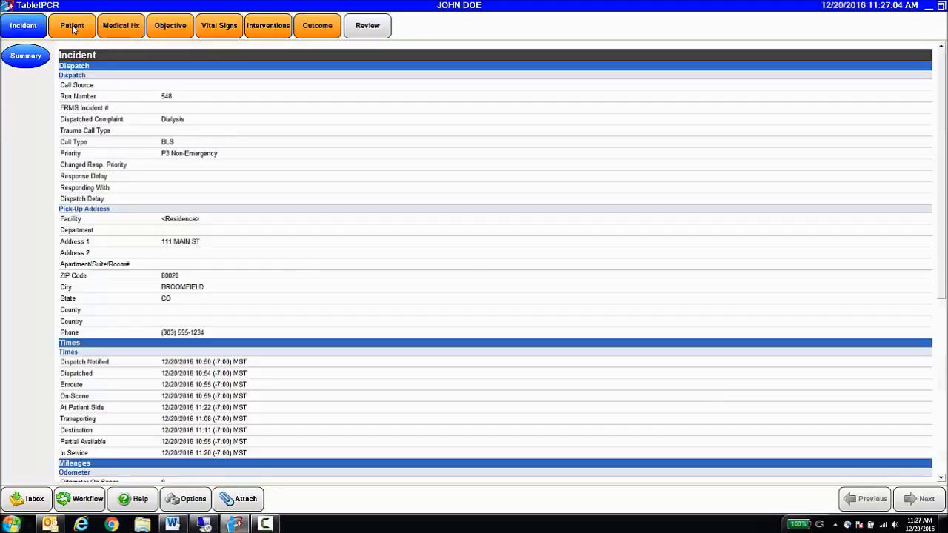
- View run 548's Patient and Review summaries, then show its empty QA Comments area
{"action": "left_click", "coordinate": [72, 25]}
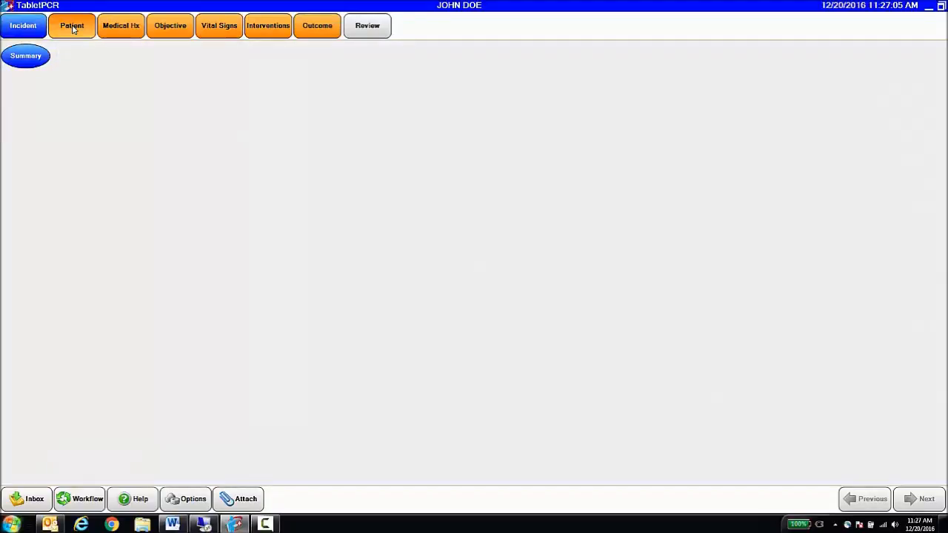
{"action": "left_click", "coordinate": [72, 25]}
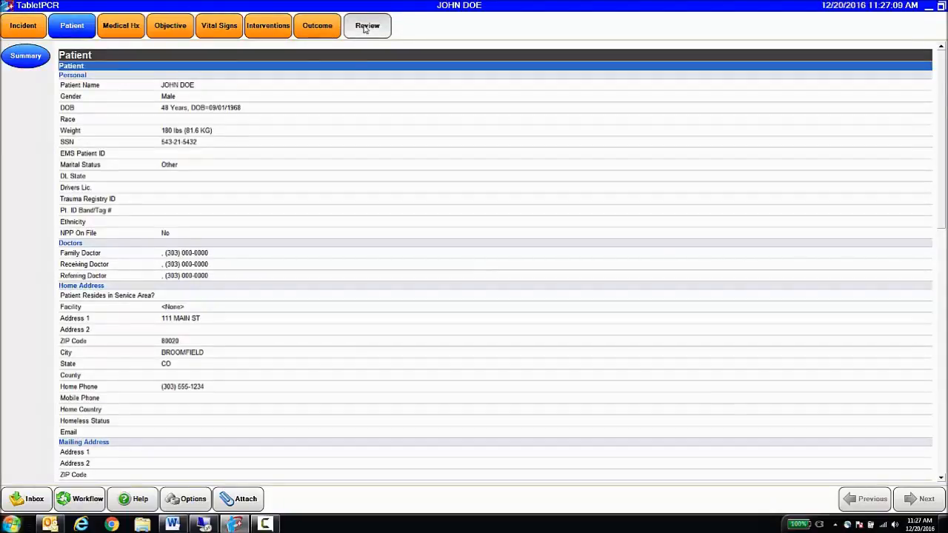
{"action": "left_click", "coordinate": [367, 26]}
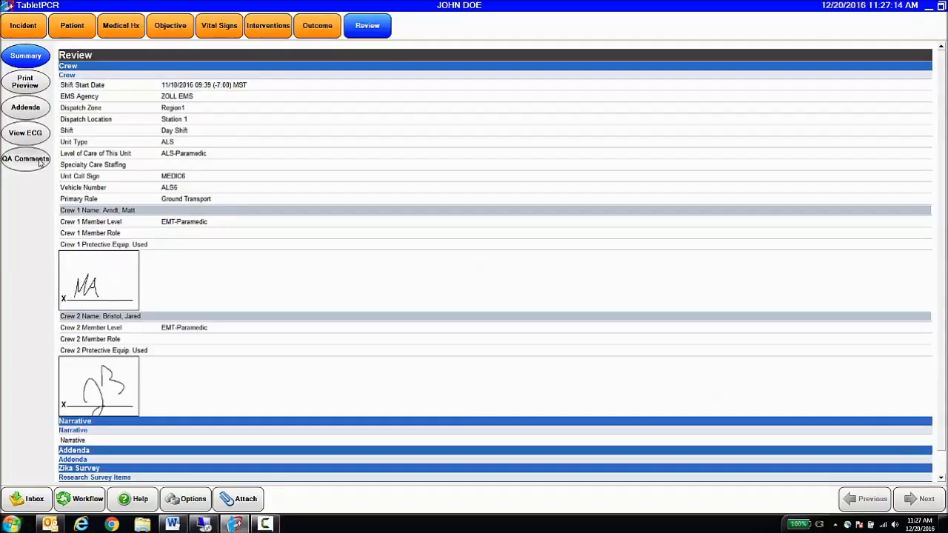
{"action": "left_click", "coordinate": [25, 159]}
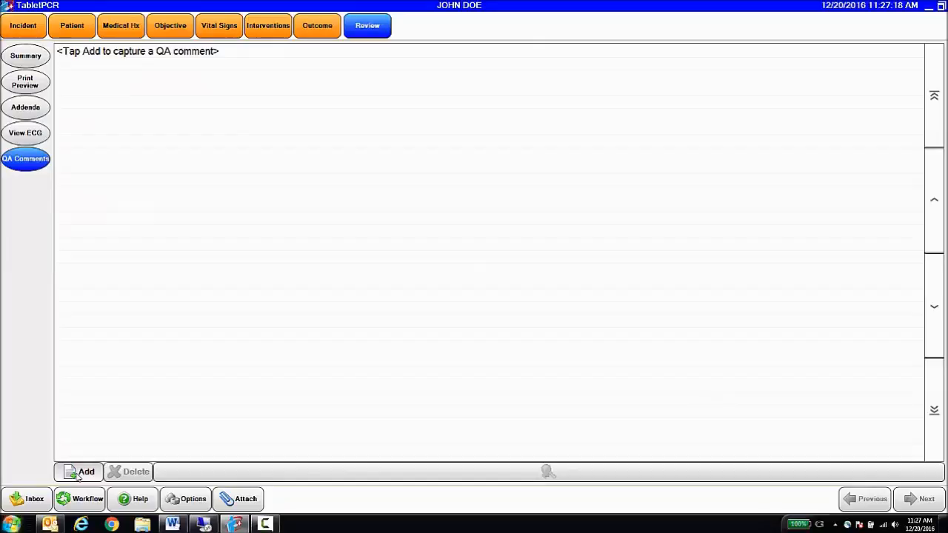
- Record the QA comment 'Free text comments here' on run 548 and show the QA markers
{"action": "left_click", "coordinate": [86, 472]}
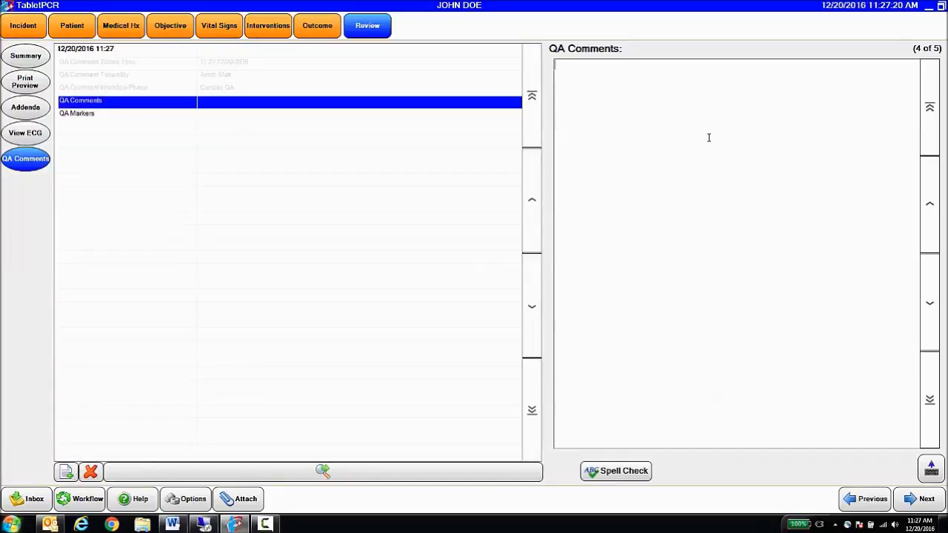
{"action": "type", "text": "Free te"}
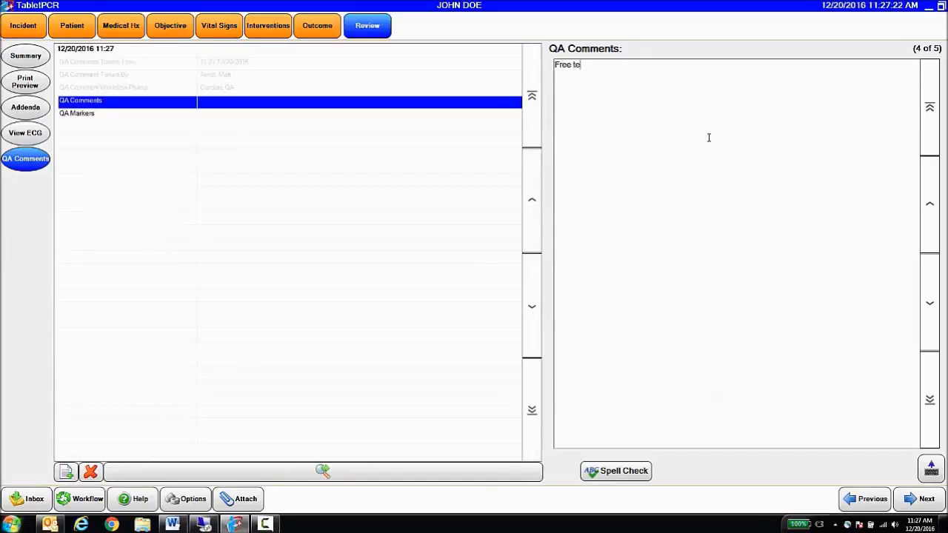
{"action": "type", "text": "xt comments here"}
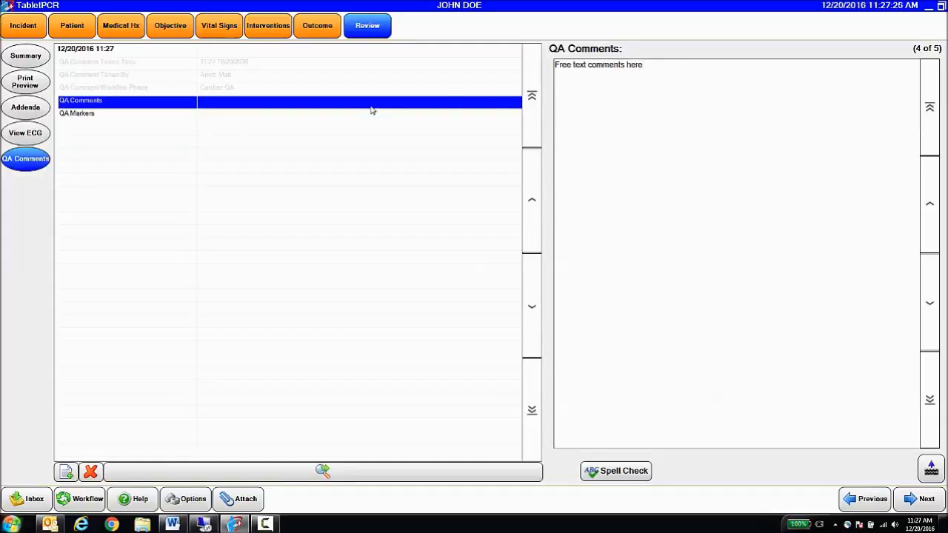
{"action": "left_click", "coordinate": [76, 112]}
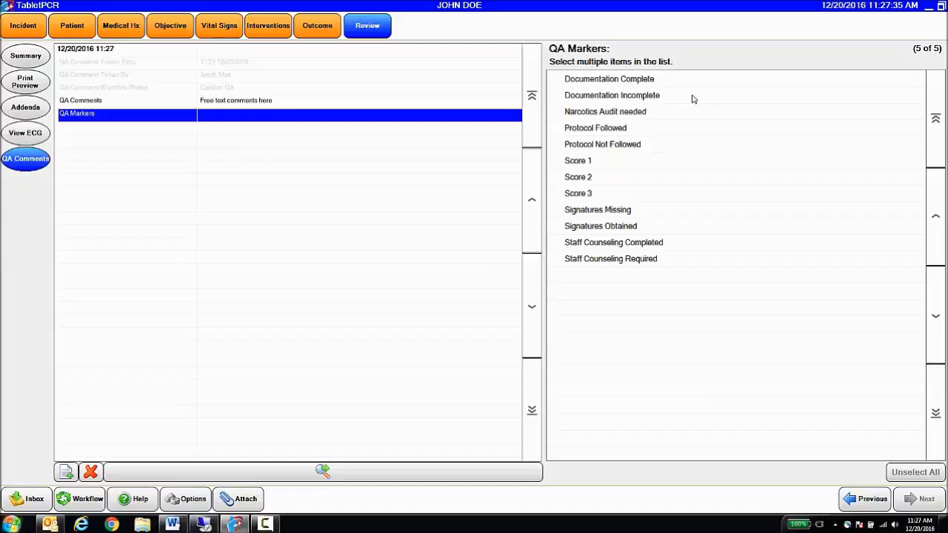
{"action": "mouse_move", "coordinate": [624, 150]}
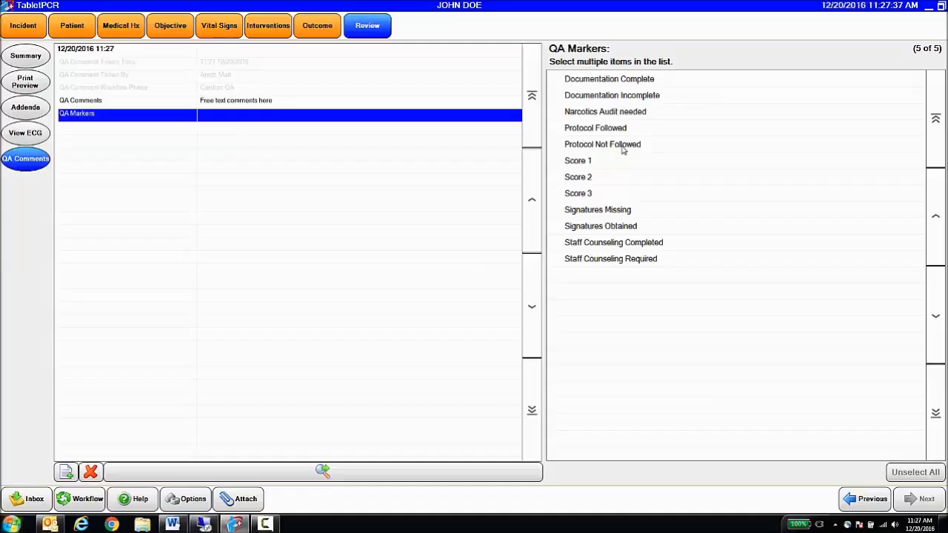
- Mark run 548 as Protocol Not Followed and show the workflow routing actions
{"action": "left_click", "coordinate": [602, 144]}
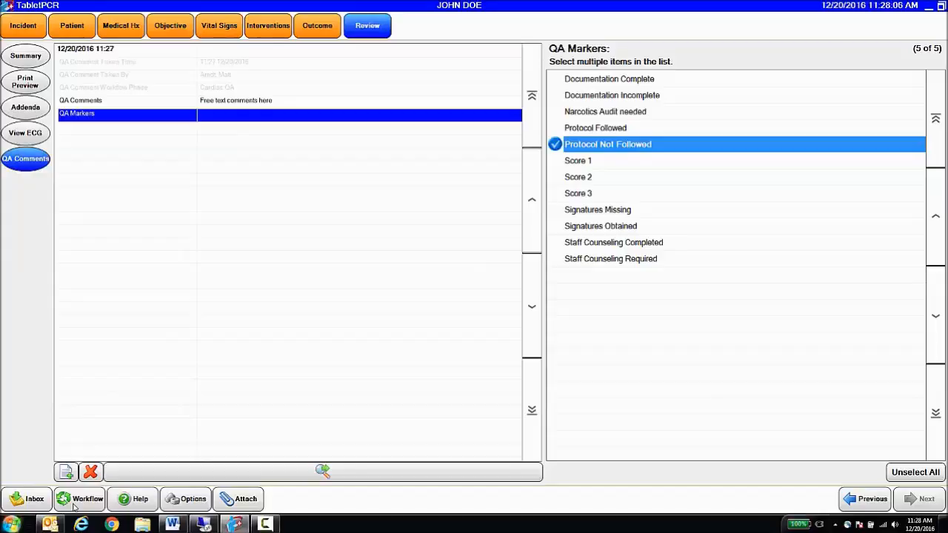
{"action": "left_click", "coordinate": [87, 499]}
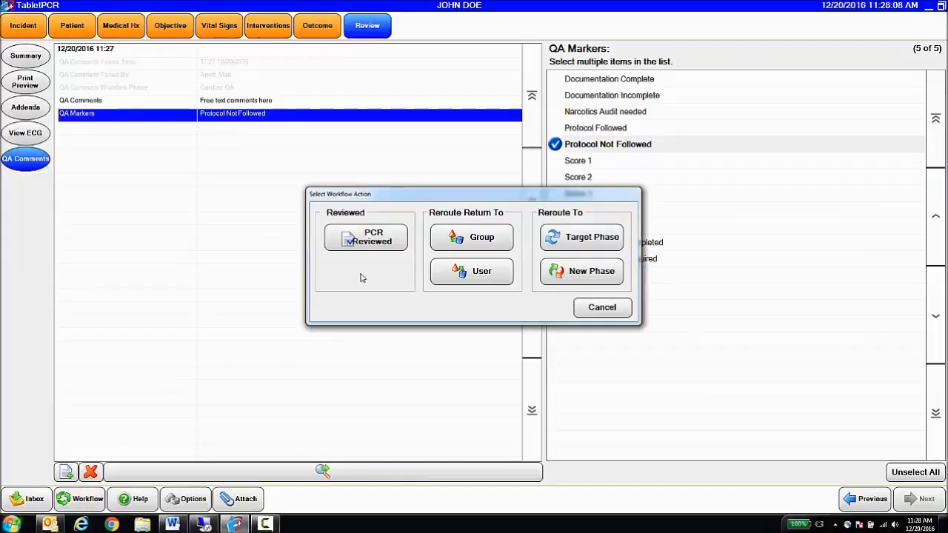
{"action": "mouse_move", "coordinate": [365, 263]}
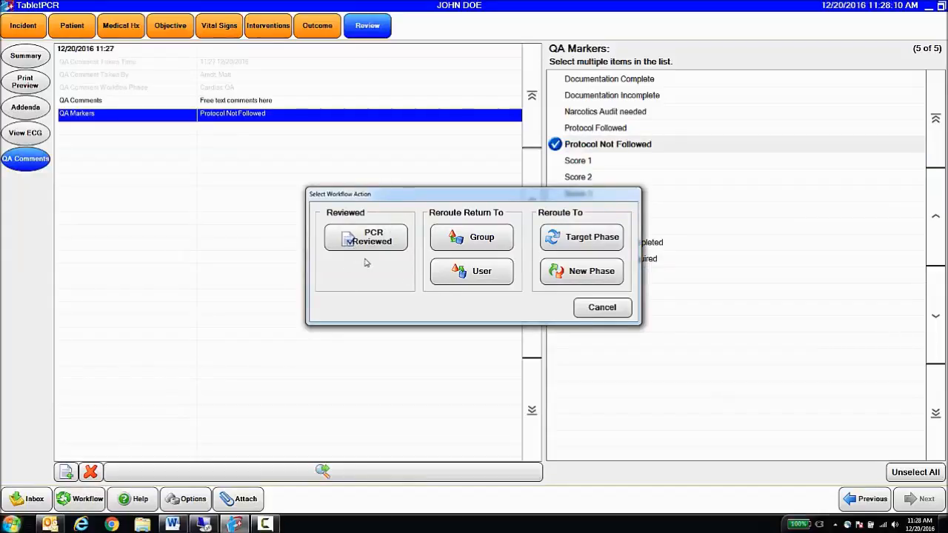